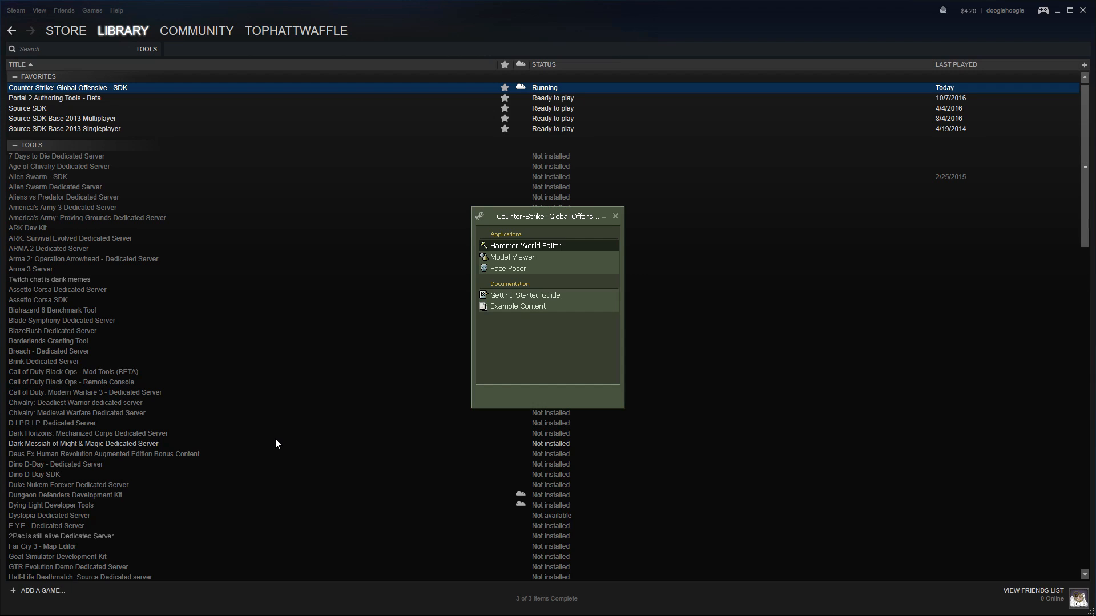
pyautogui.moveTo(107, 102)
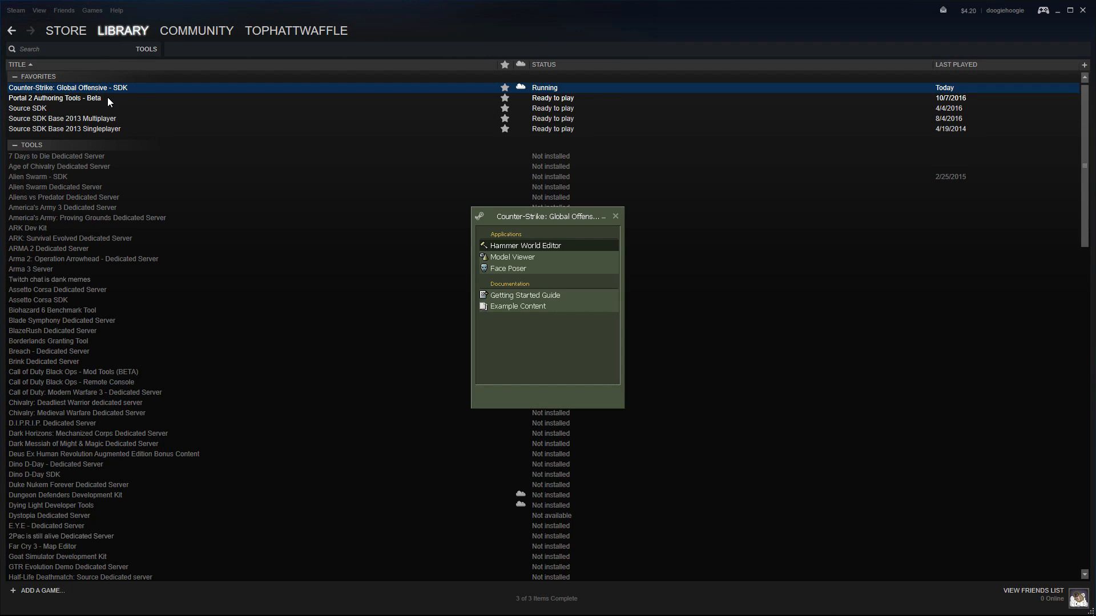
pyautogui.moveTo(146, 49)
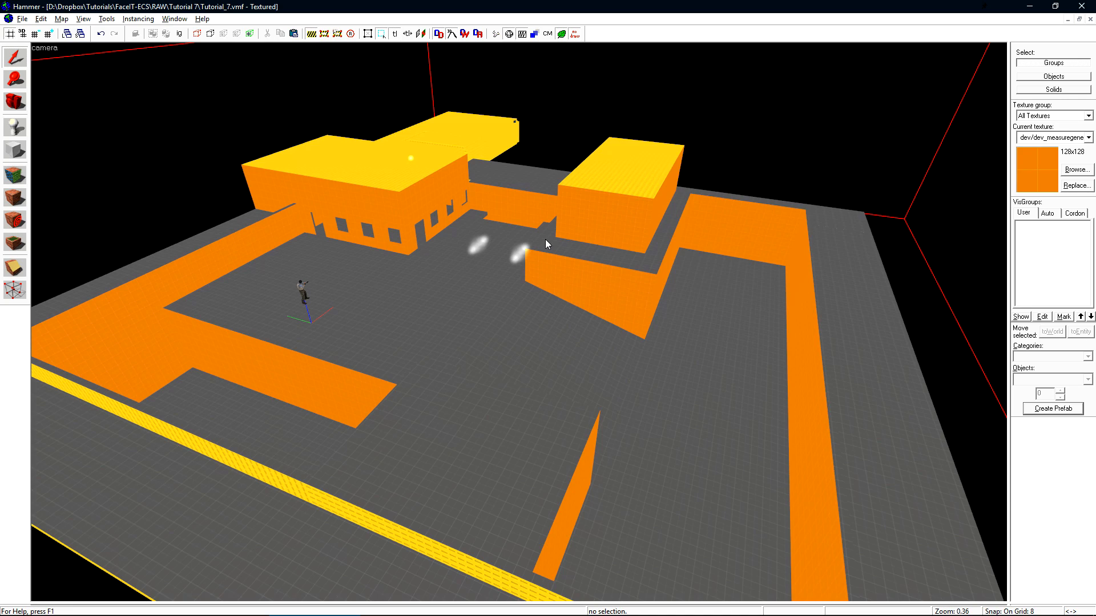
pyautogui.moveTo(500, 217)
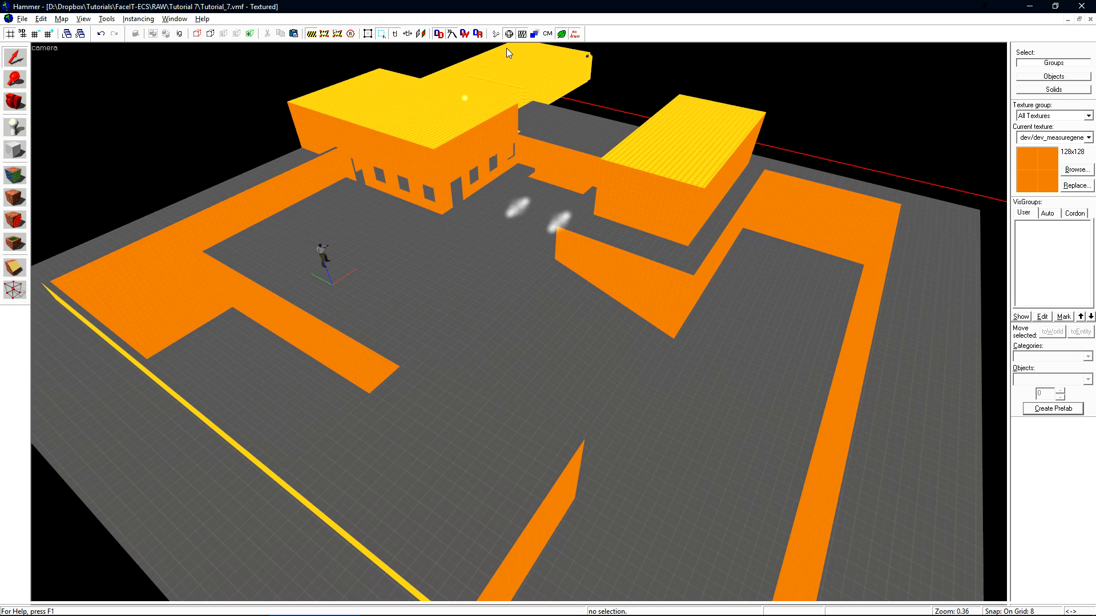
pyautogui.moveTo(499, 65)
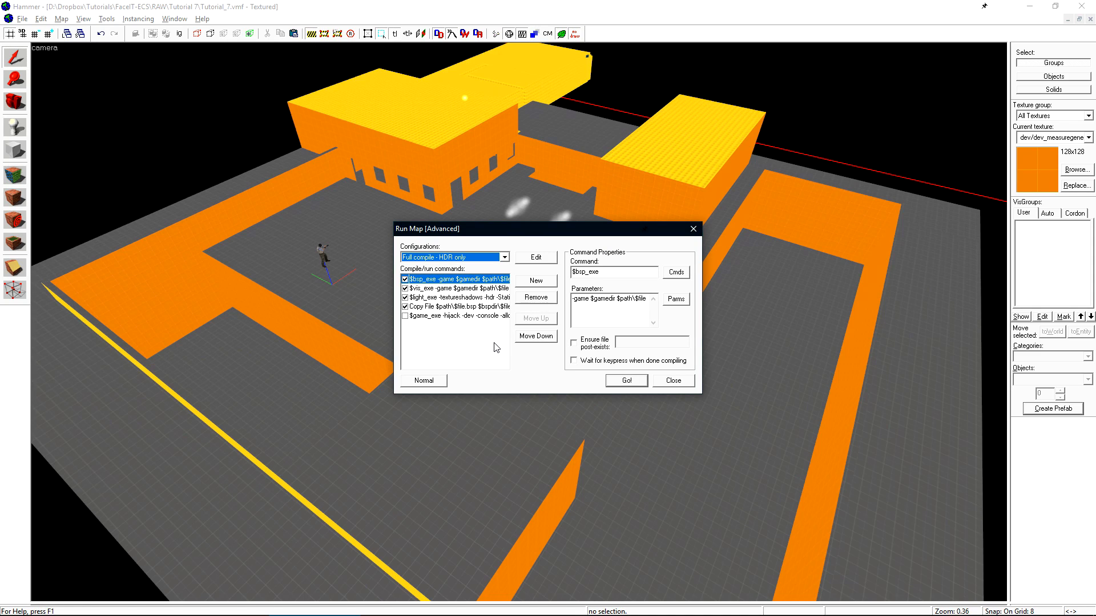
pyautogui.moveTo(603, 389)
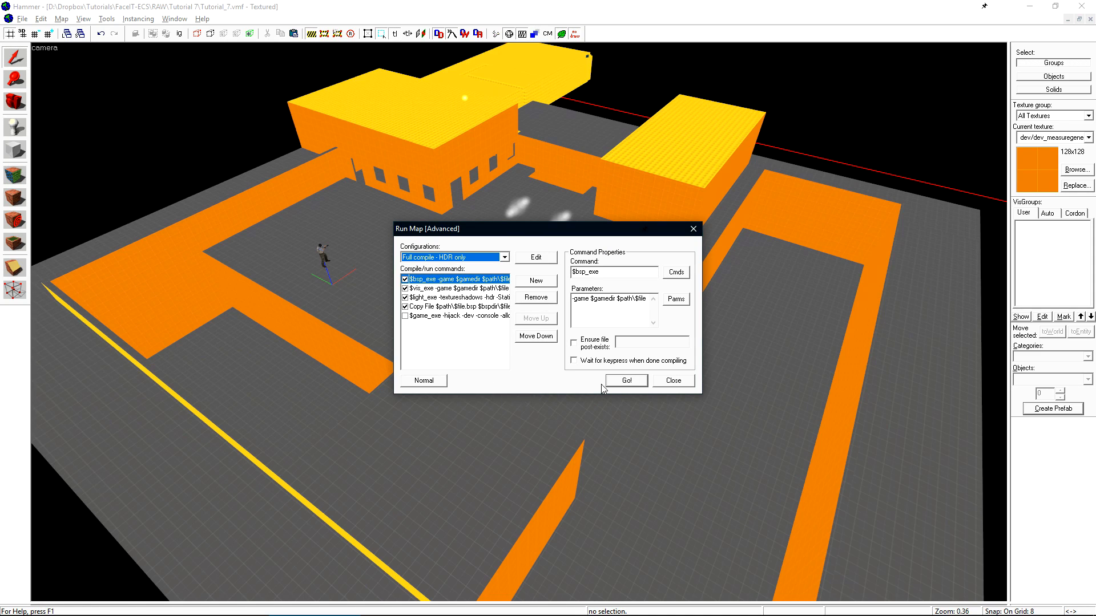
# - Launch a Full compile - HDR only of the test map from Run Map
pyautogui.click(626, 380)
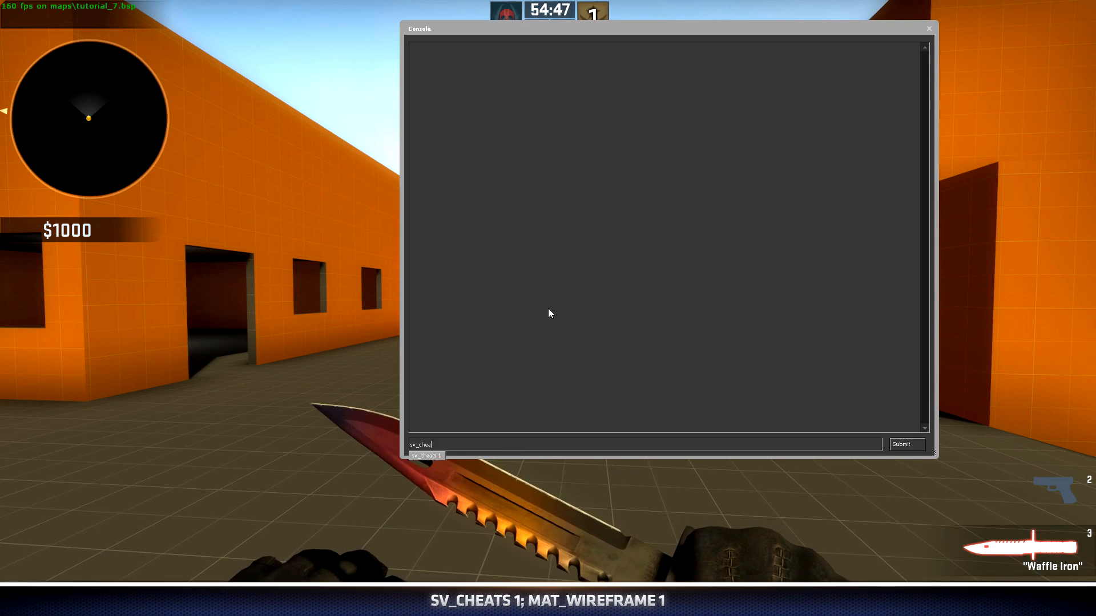
# - Enter mat_wireframe 1 and close the console to walk the map in wireframe
pyautogui.write('ma')
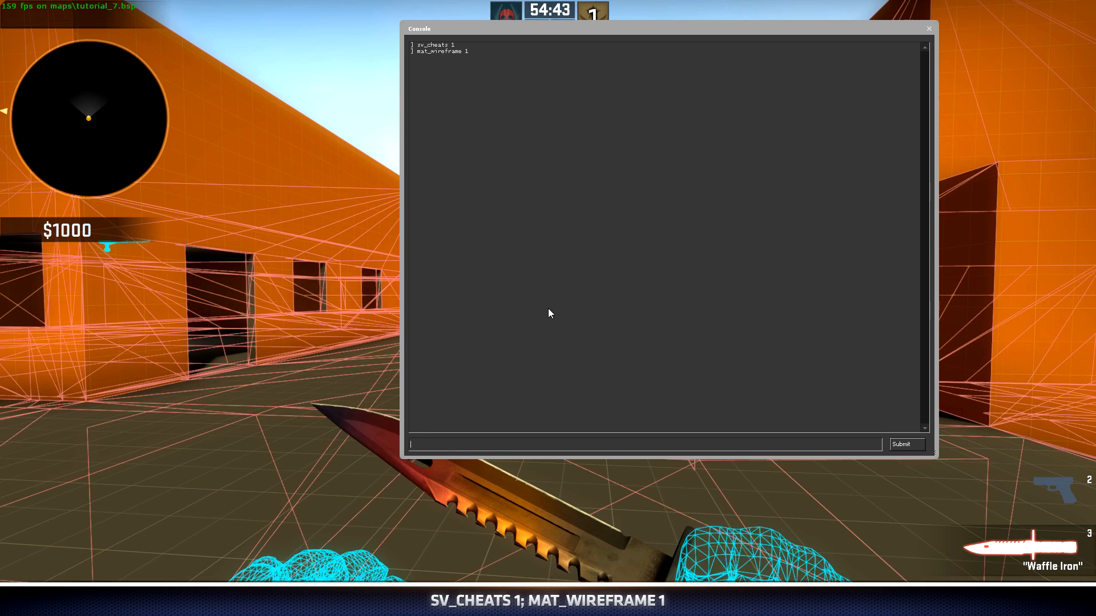
pyautogui.click(929, 28)
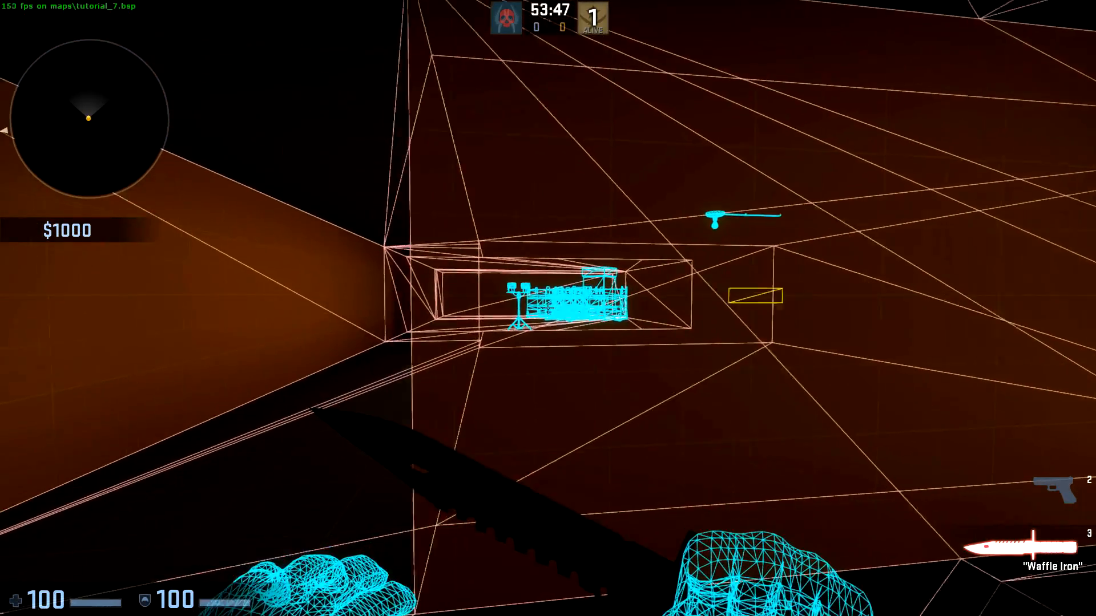
pyautogui.moveTo(548, 308)
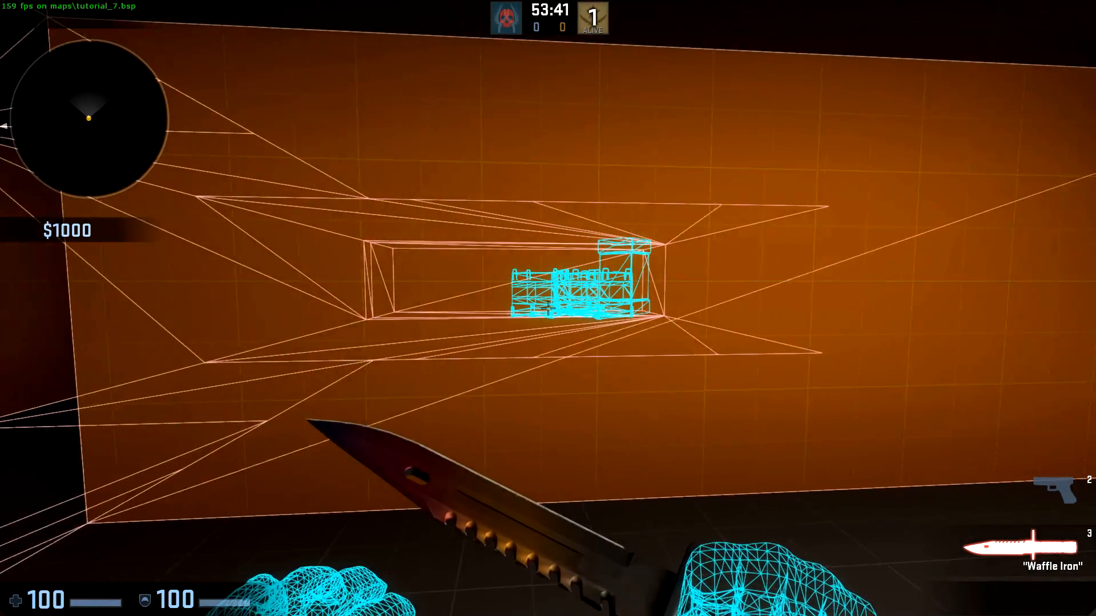
pyautogui.moveTo(548, 309)
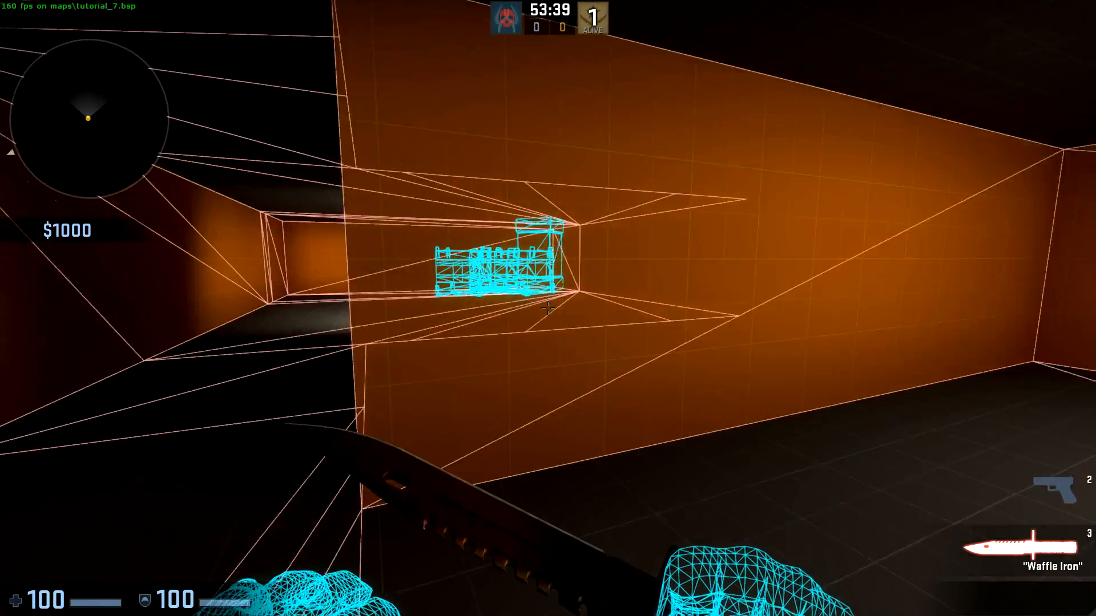
pyautogui.moveTo(548, 308)
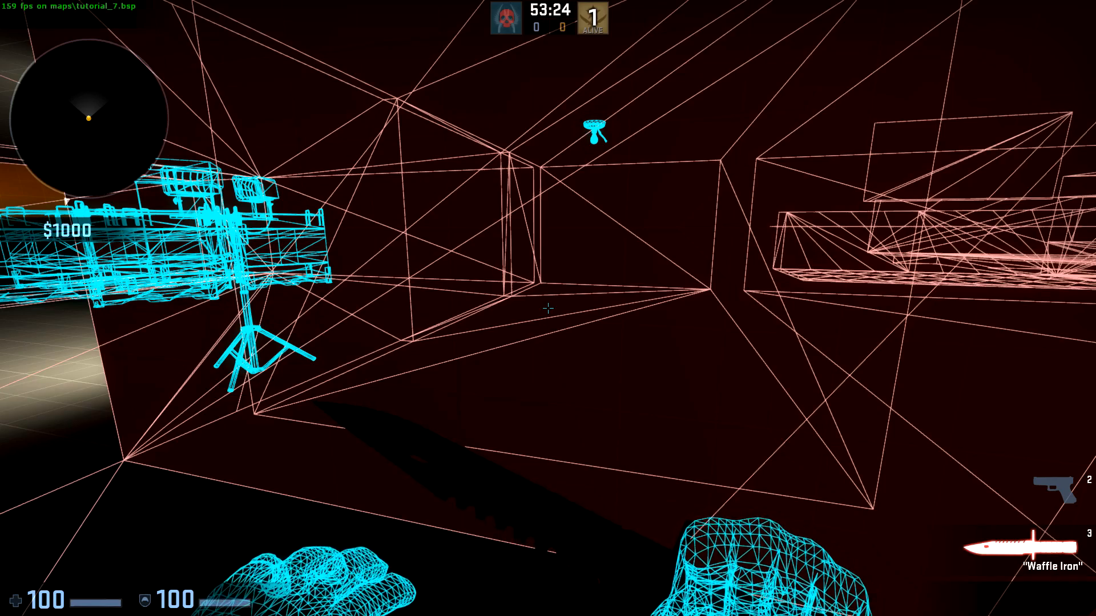
pyautogui.moveTo(548, 309)
pyautogui.write('m')
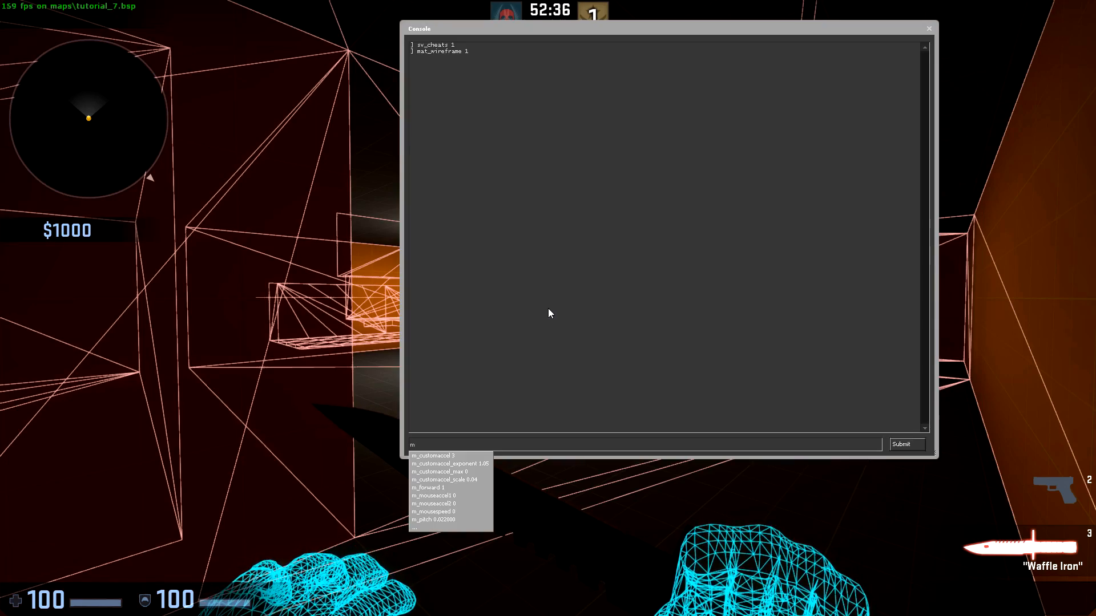
pyautogui.write('at_fi')
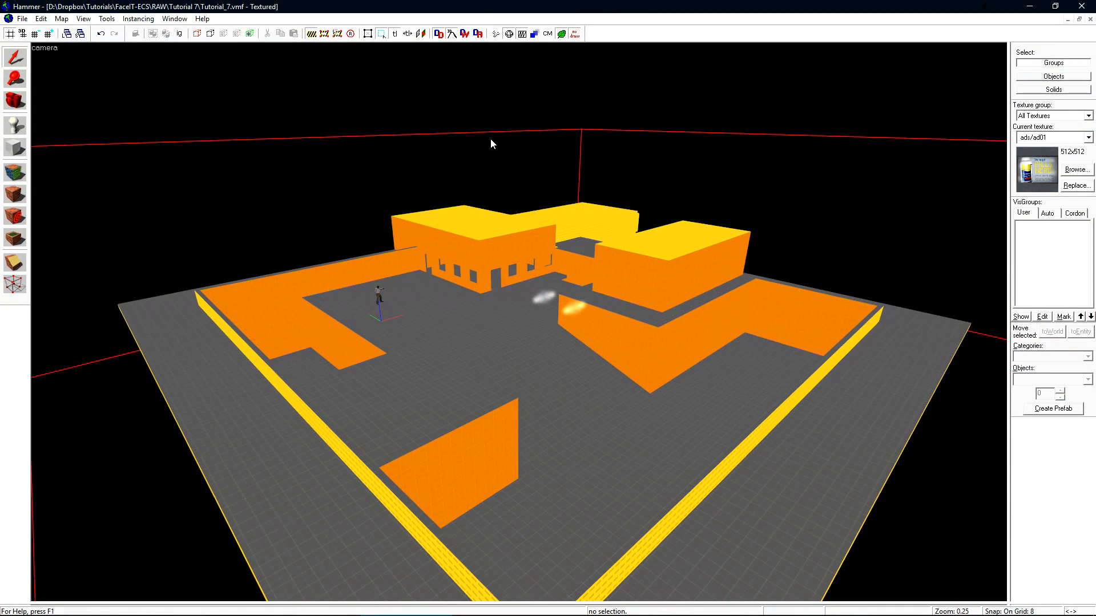
pyautogui.moveTo(129, 125)
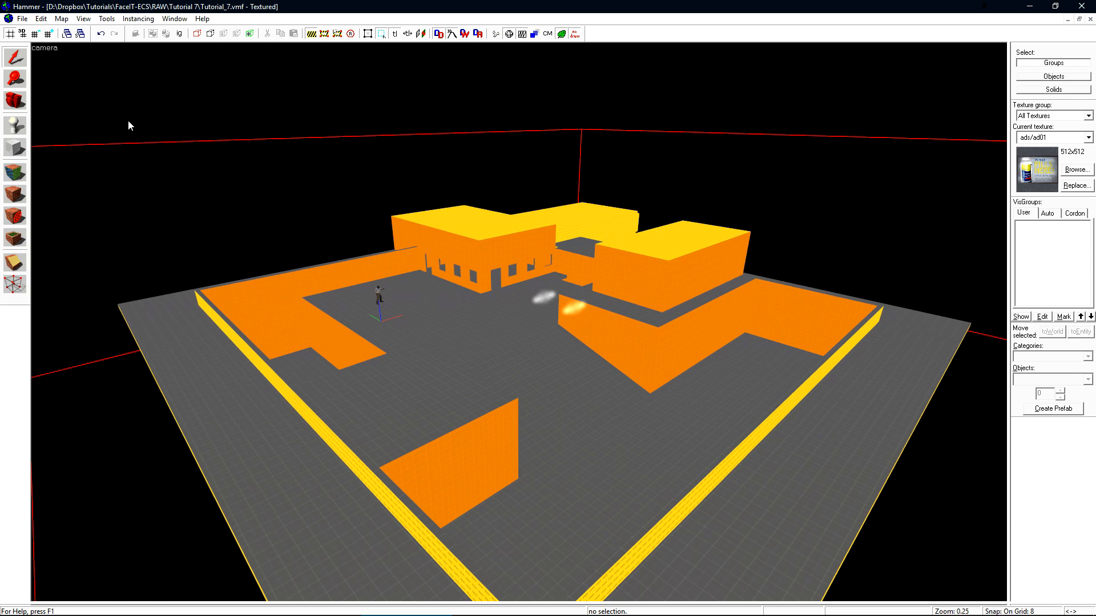
# - Load Tutorial_7's default .prt portal file from the Map menu
pyautogui.click(61, 19)
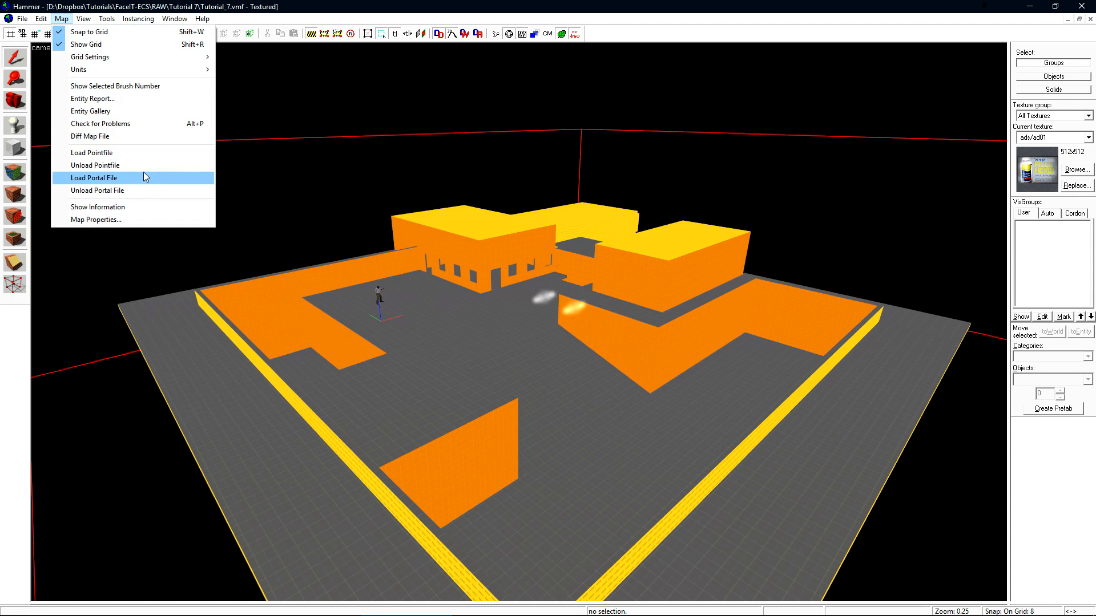
pyautogui.click(93, 177)
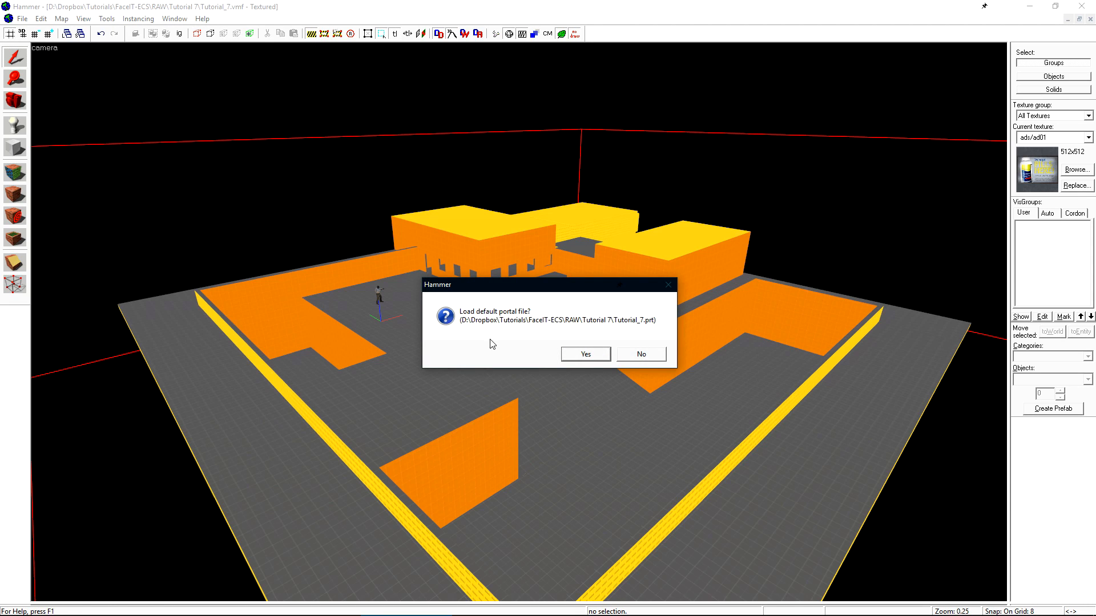
pyautogui.moveTo(540, 384)
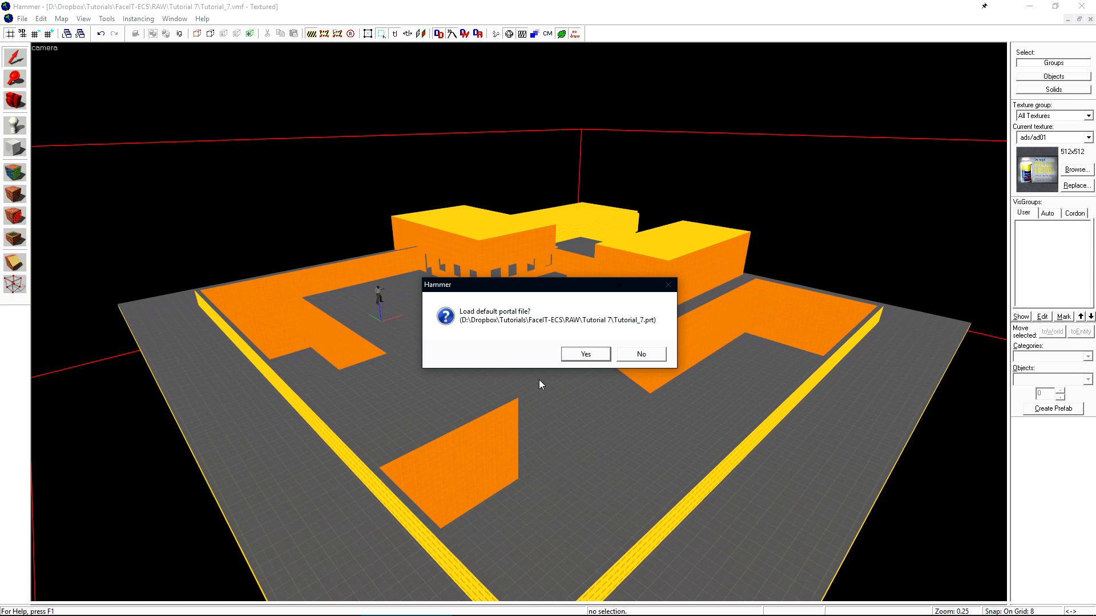
pyautogui.click(585, 354)
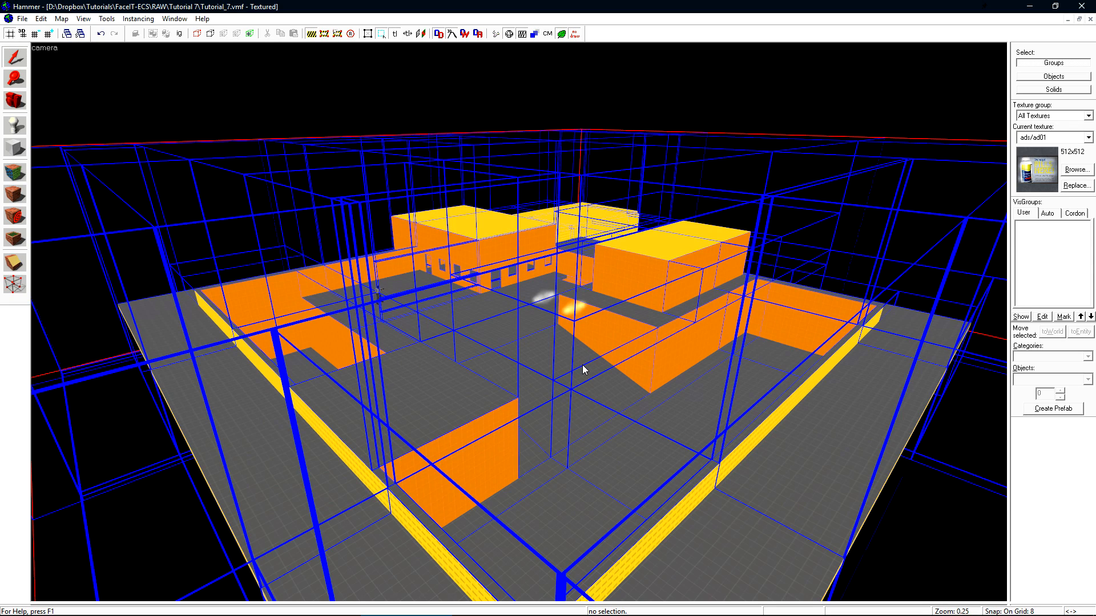
pyautogui.moveTo(767, 214)
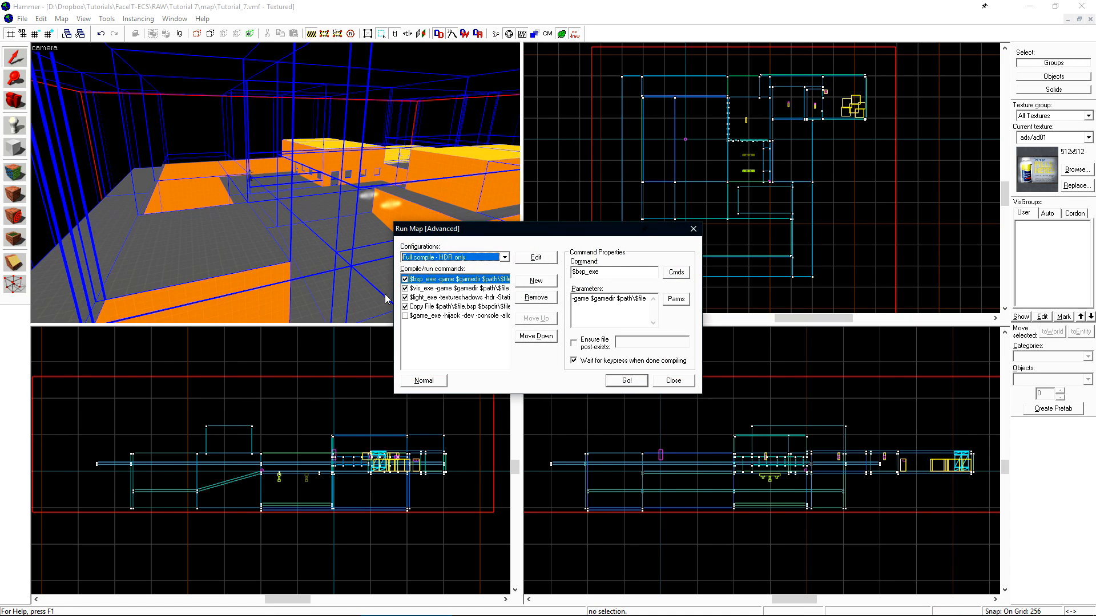
# - Run a BSP-and-VIS-only compile with lighting skipped, then close the vvis log
pyautogui.click(454, 297)
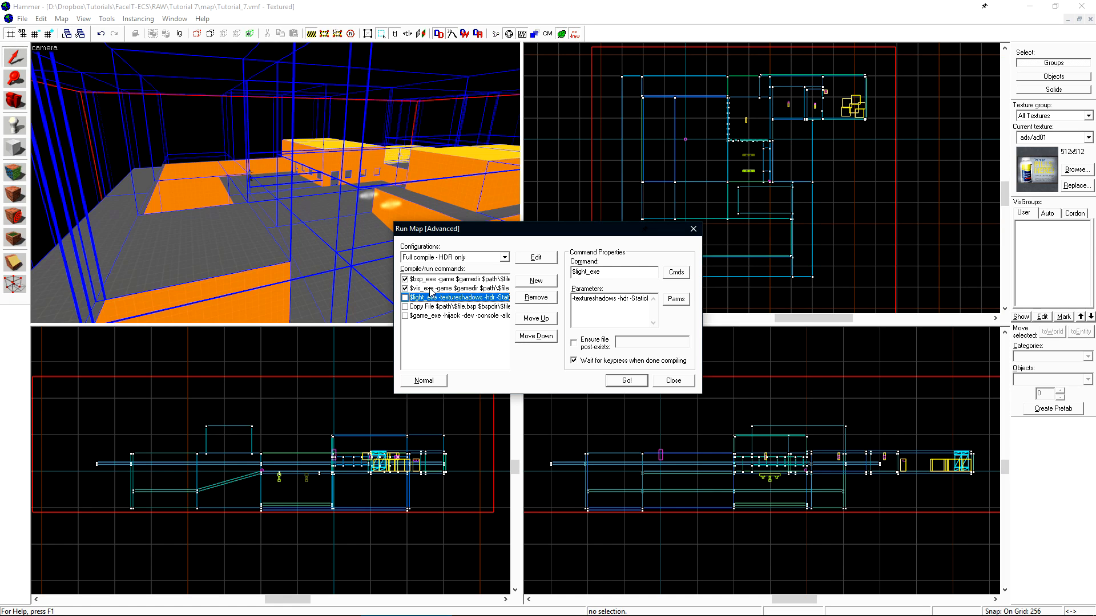
pyautogui.click(625, 381)
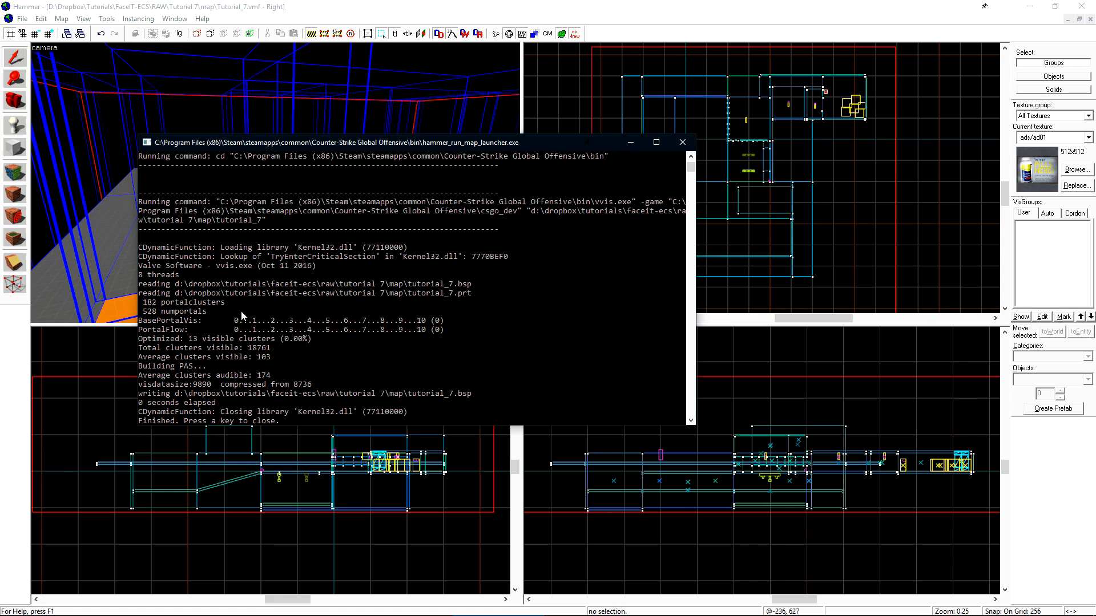
pyautogui.moveTo(158, 321)
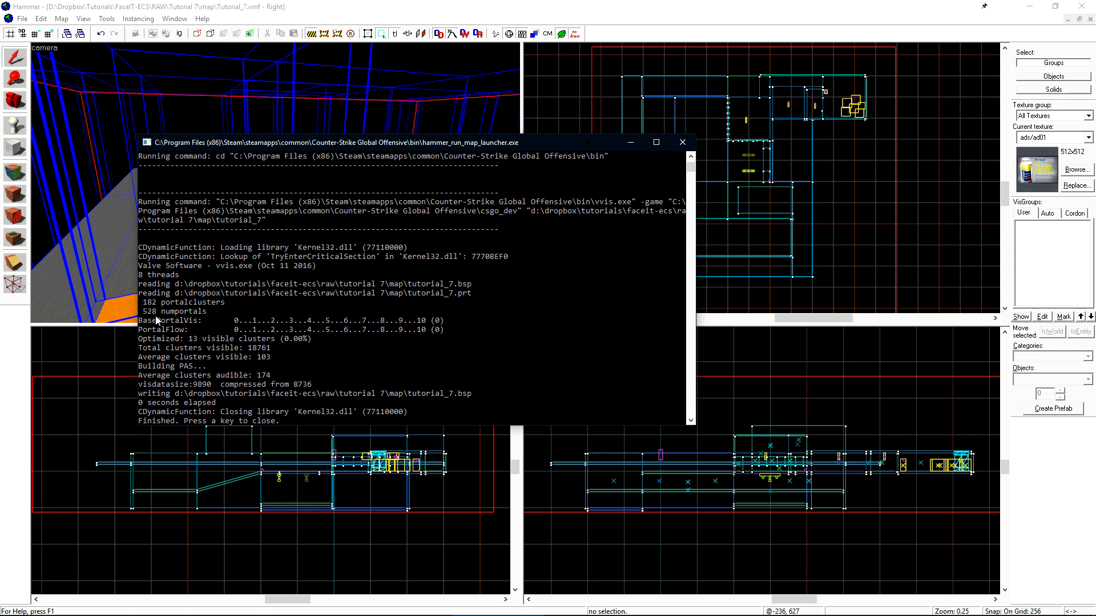
pyautogui.moveTo(208, 316)
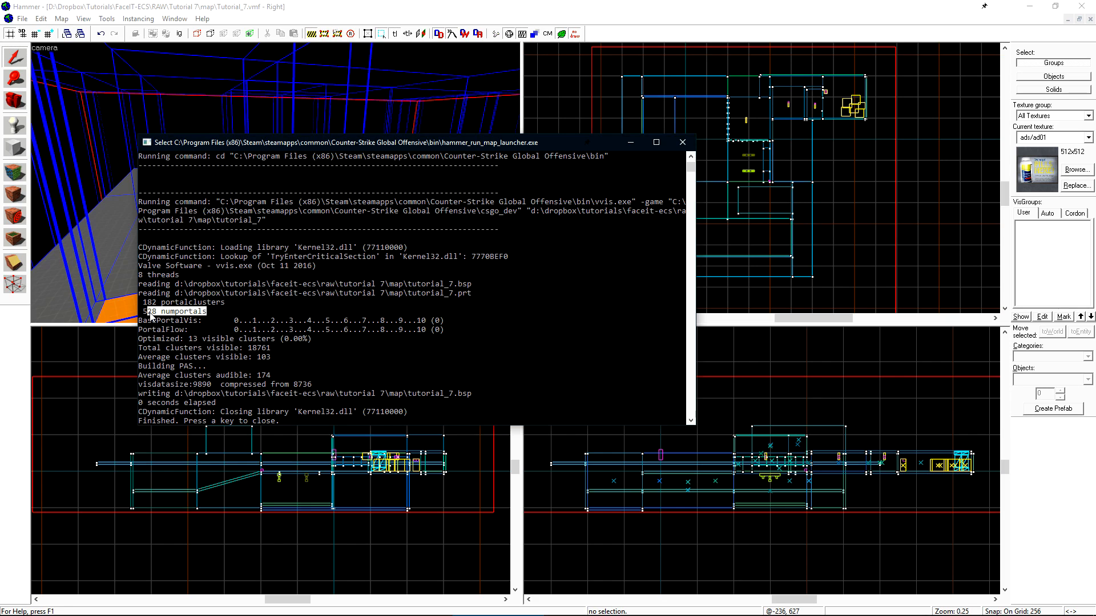
pyautogui.moveTo(199, 342)
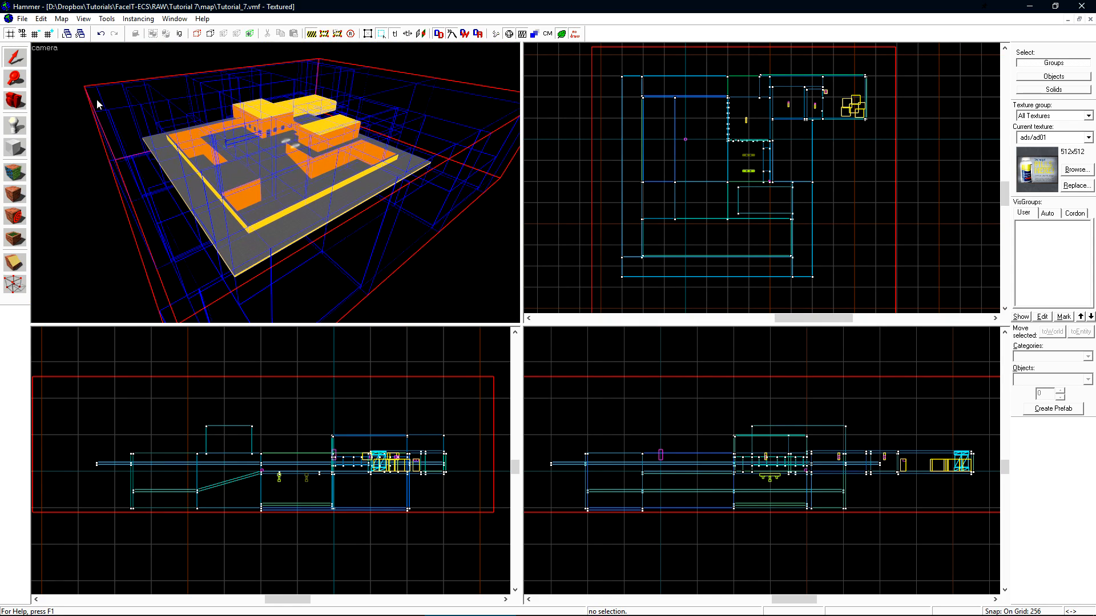
pyautogui.moveTo(410, 262)
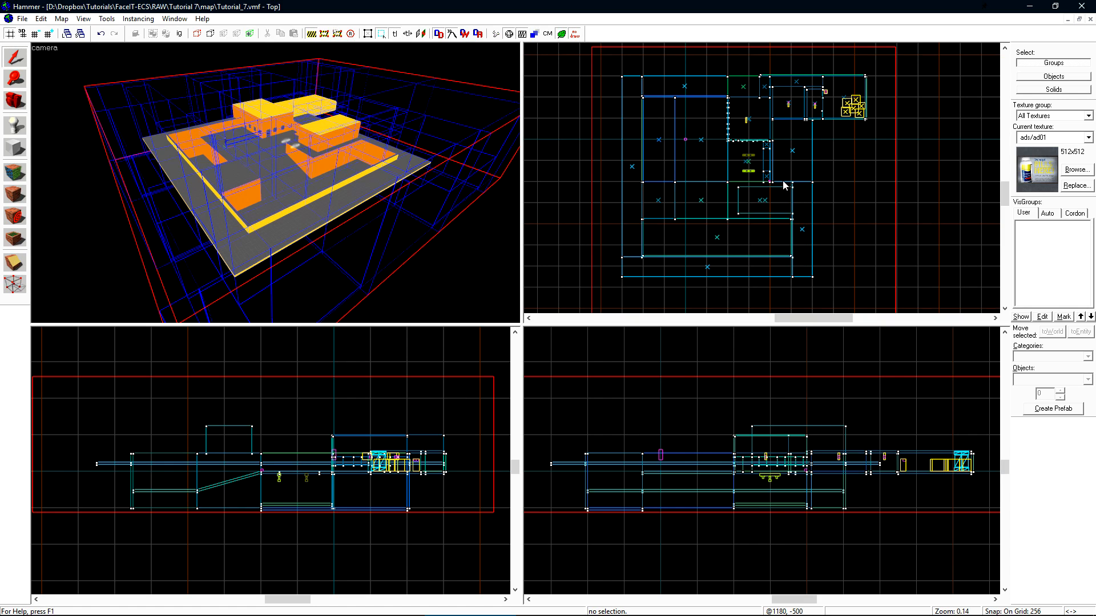
# - Clear the portal outlines and make tools/toolsskybox the current texture
pyautogui.click(61, 18)
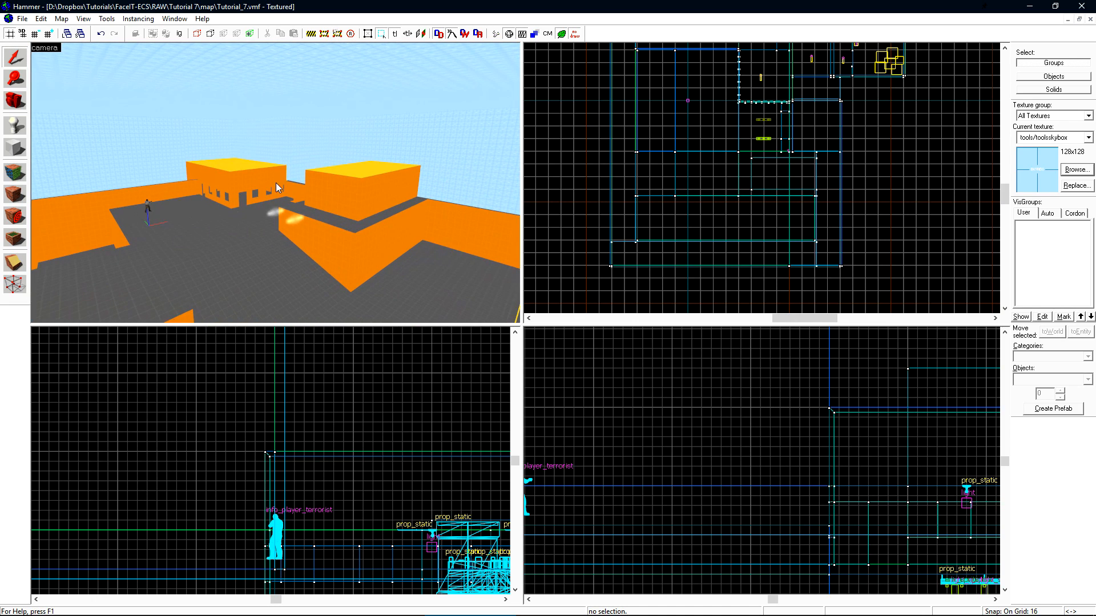
pyautogui.moveTo(489, 69)
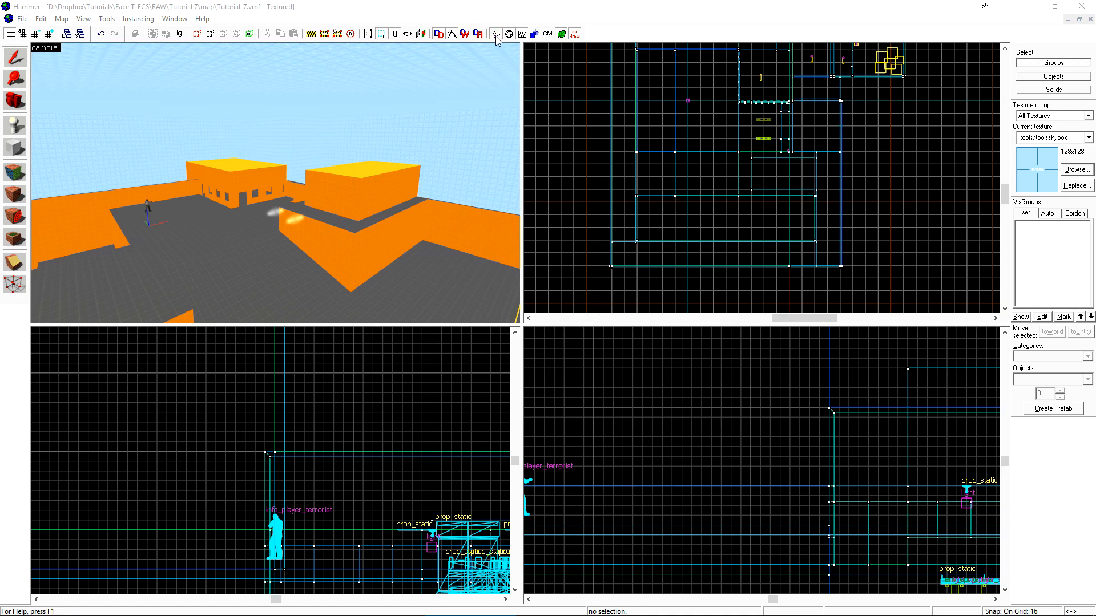
# - Start a new map compile and close the crashed vvis.exe program
pyautogui.click(495, 33)
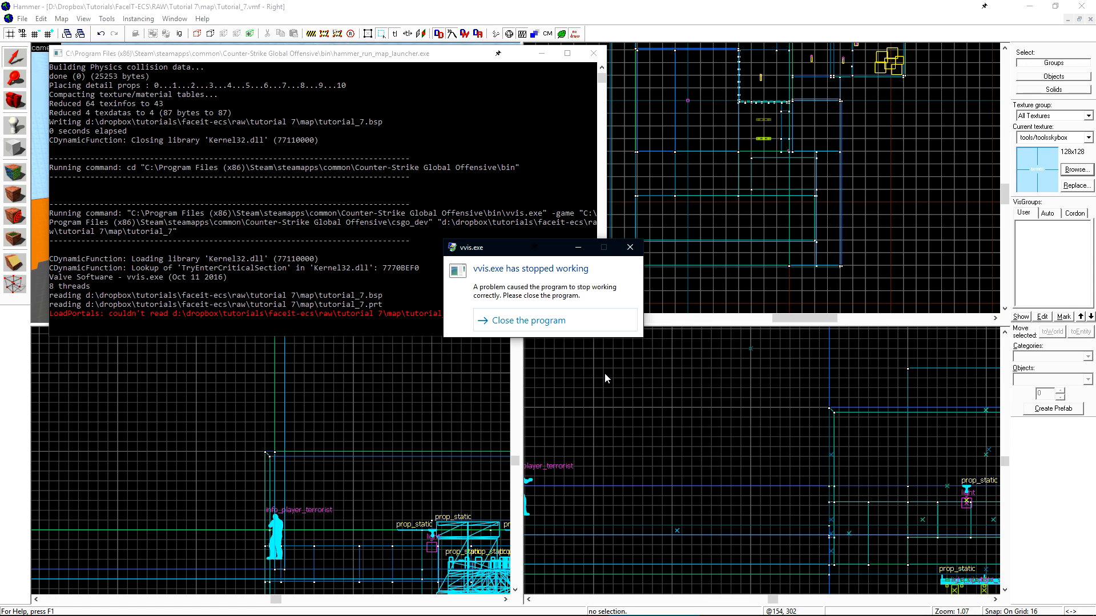
pyautogui.moveTo(504, 269)
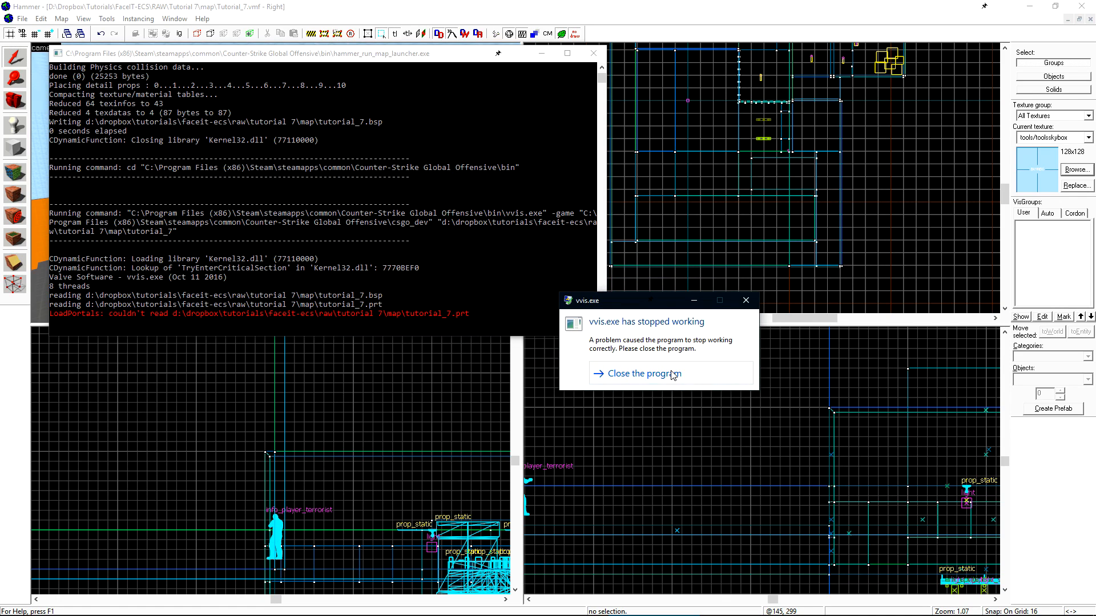
pyautogui.click(632, 373)
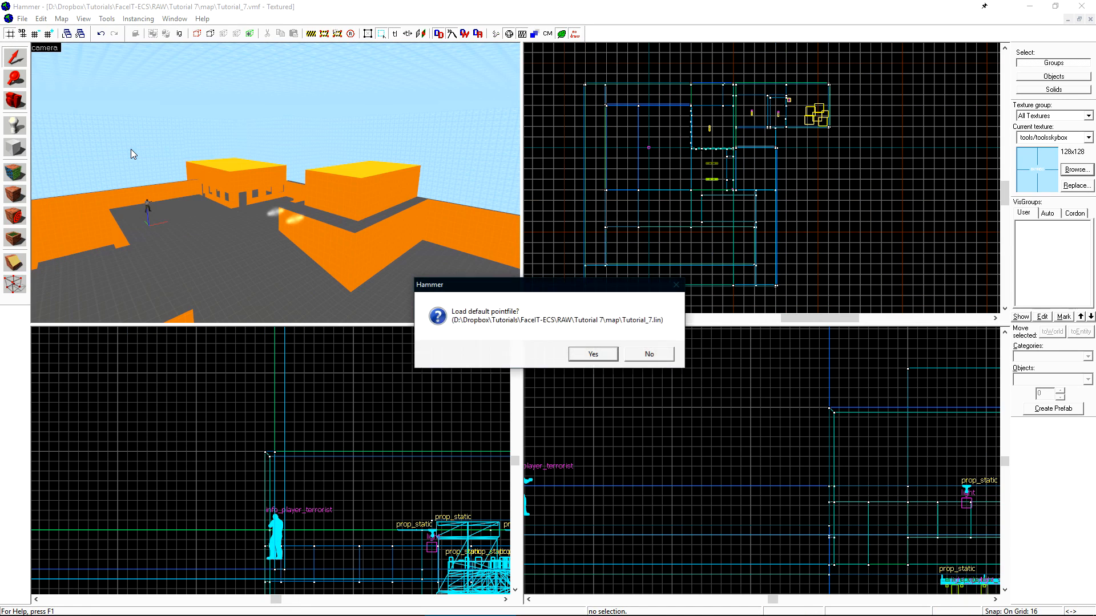
pyautogui.moveTo(454, 323)
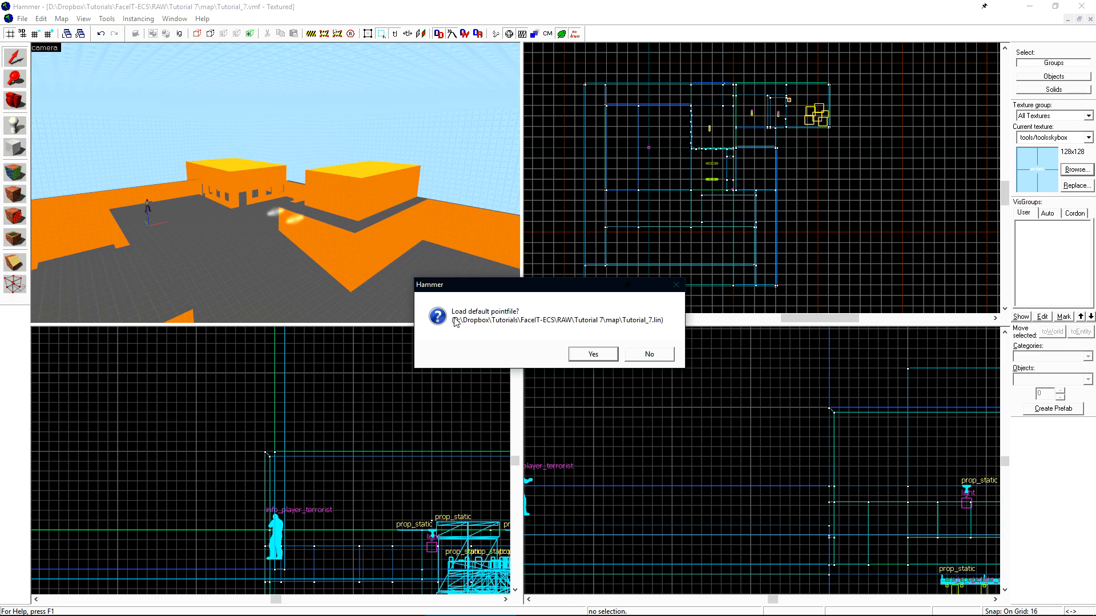
pyautogui.moveTo(474, 337)
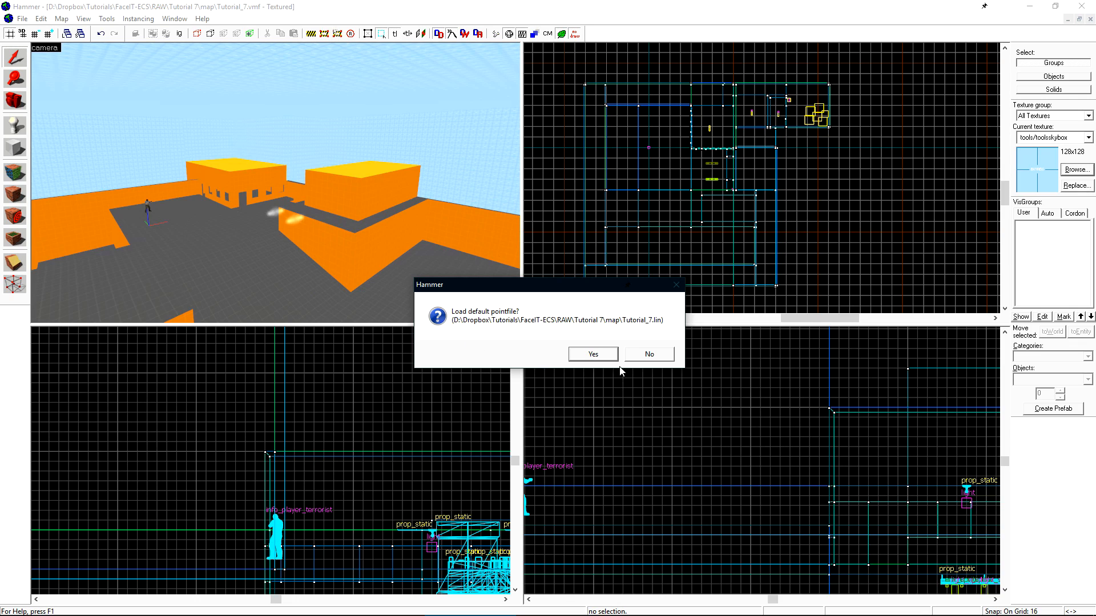
# - Load the default pointfile to show the red leak trace
pyautogui.click(592, 354)
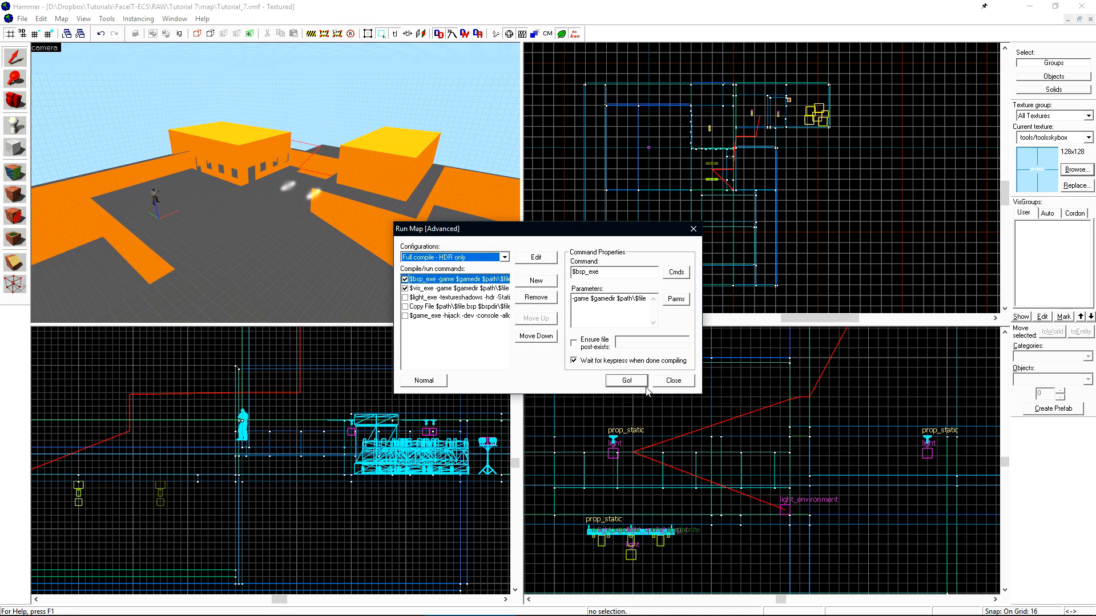
pyautogui.click(625, 380)
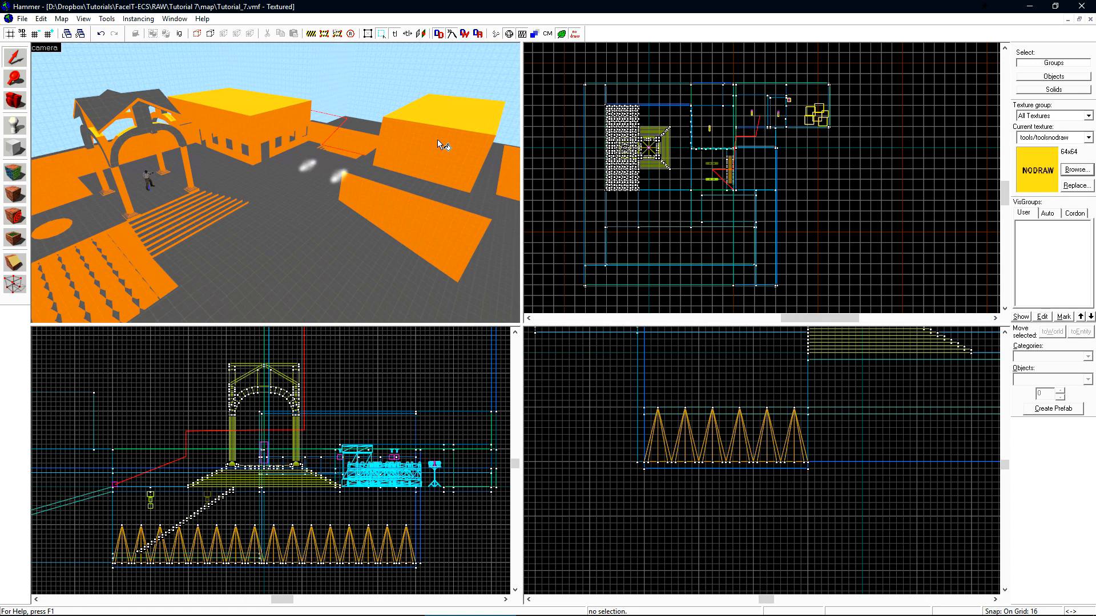
pyautogui.moveTo(453, 123)
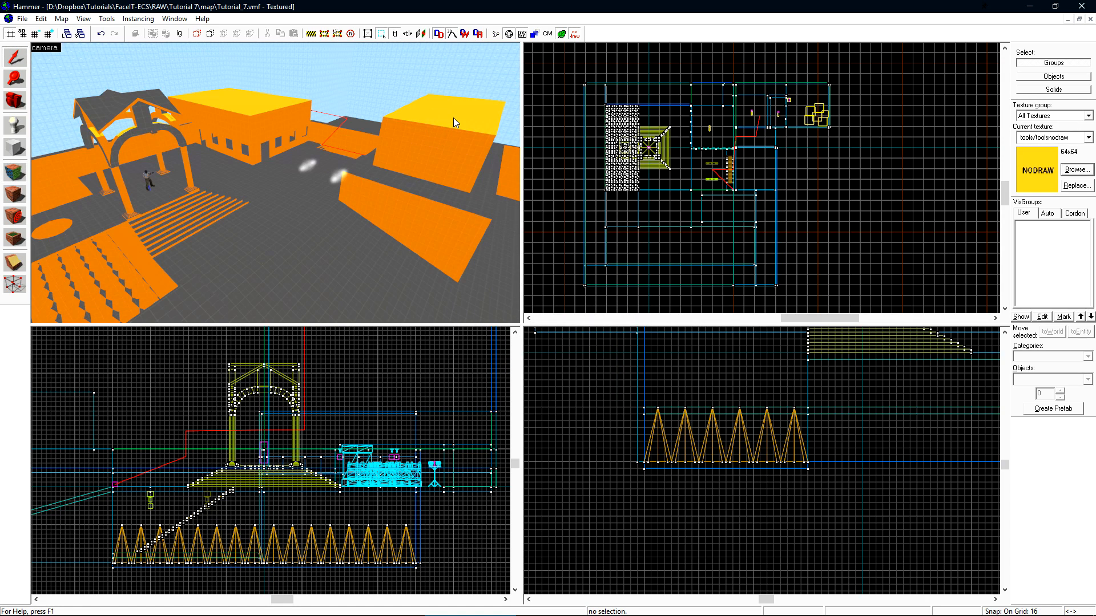
pyautogui.moveTo(352, 175)
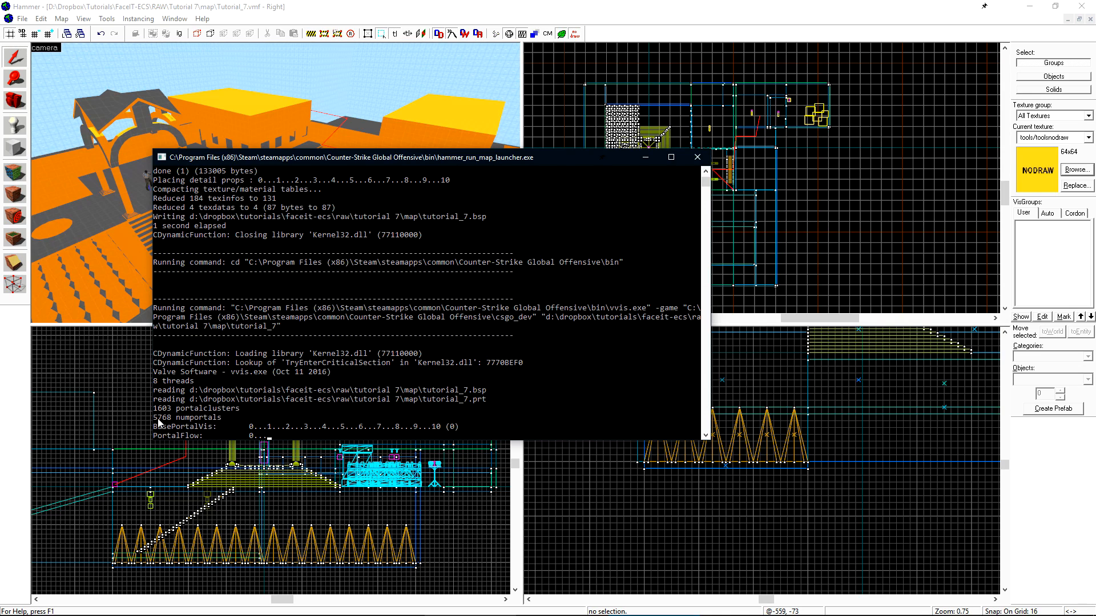
pyautogui.moveTo(273, 444)
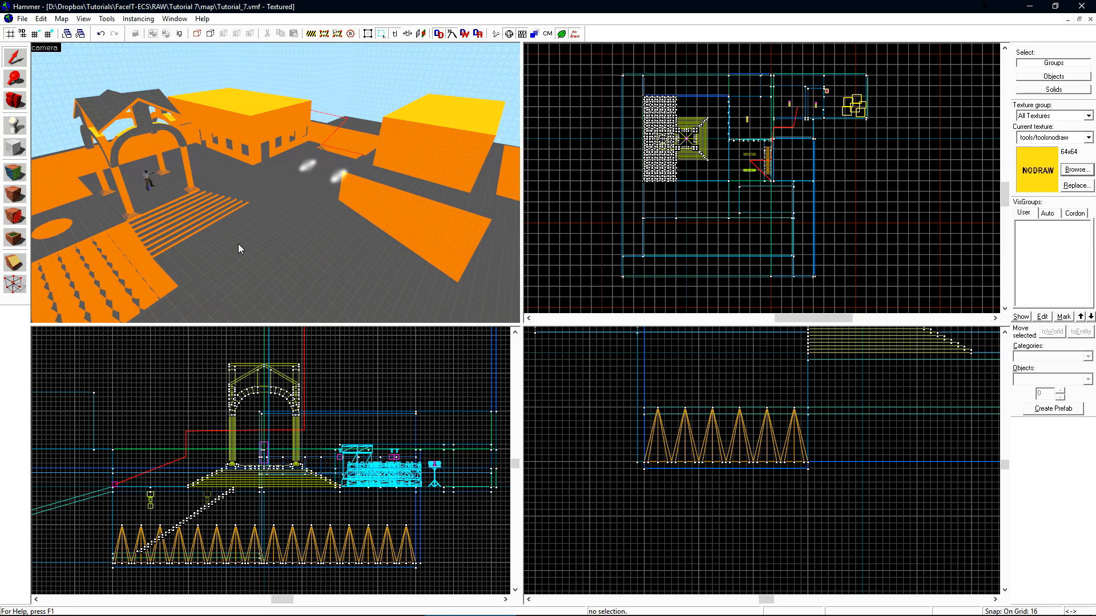
# - Load the compiled portal file from the Map menu
pyautogui.click(61, 18)
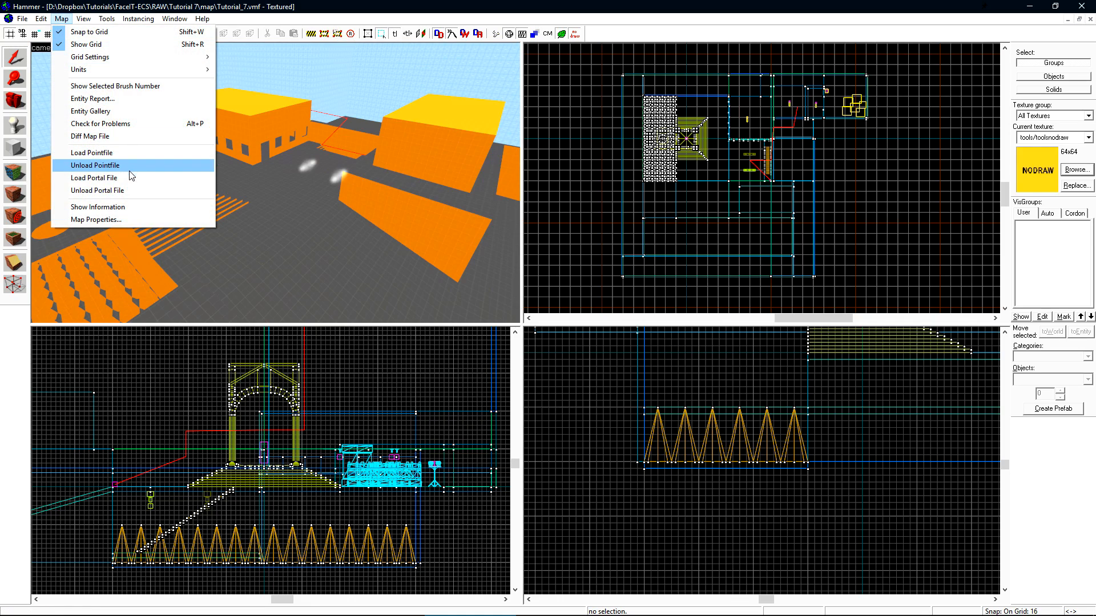
pyautogui.click(92, 152)
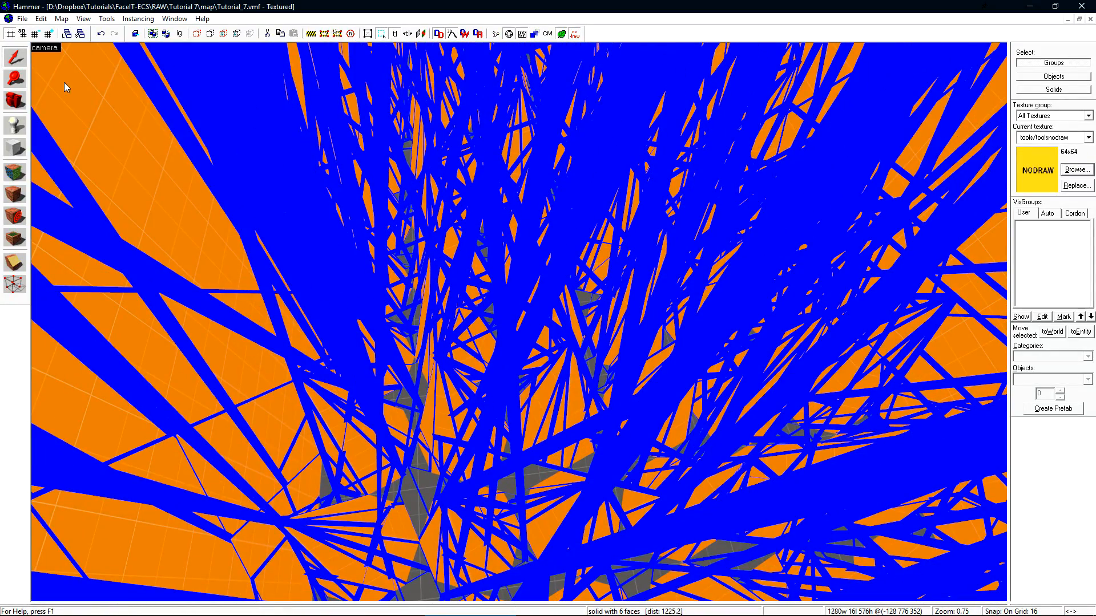
# - Inspect portal outlines around the func_detail spike pit and close the Run Map dialog
pyautogui.click(61, 18)
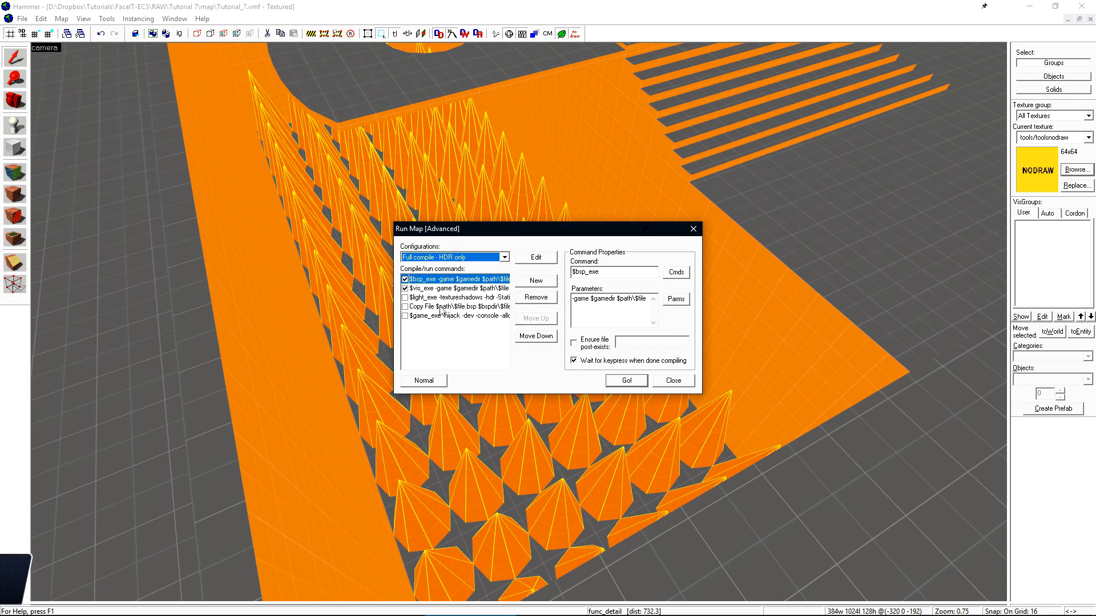
pyautogui.click(625, 380)
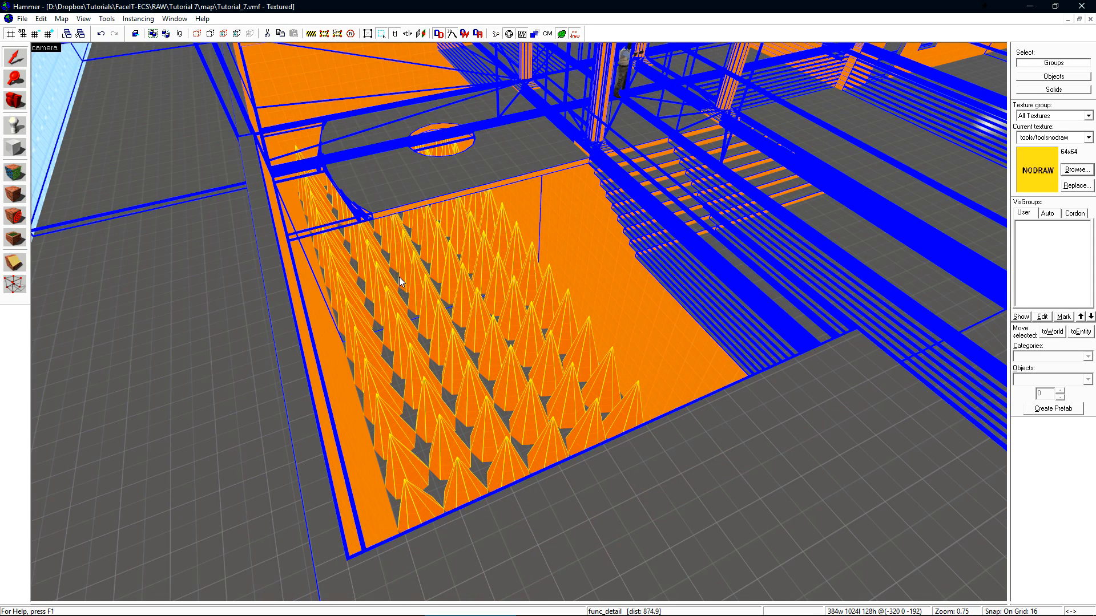
pyautogui.moveTo(388, 312)
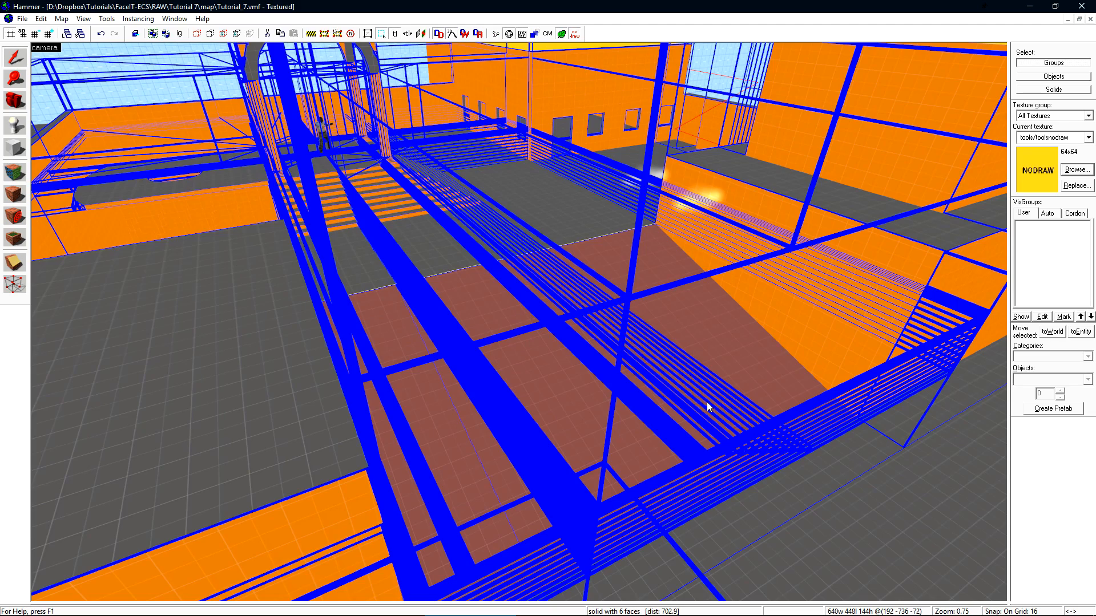
# - Give the ramp brush tools/toolsnodraw and hide all unselected geometry with Ctrl+H
pyautogui.click(61, 18)
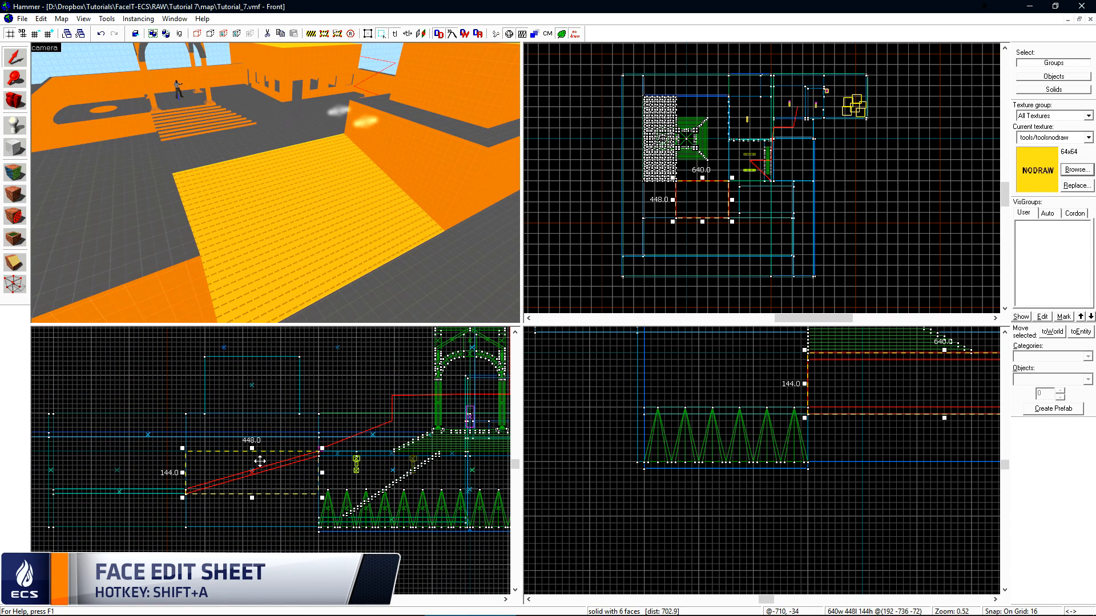
pyautogui.press('ctrl+h')
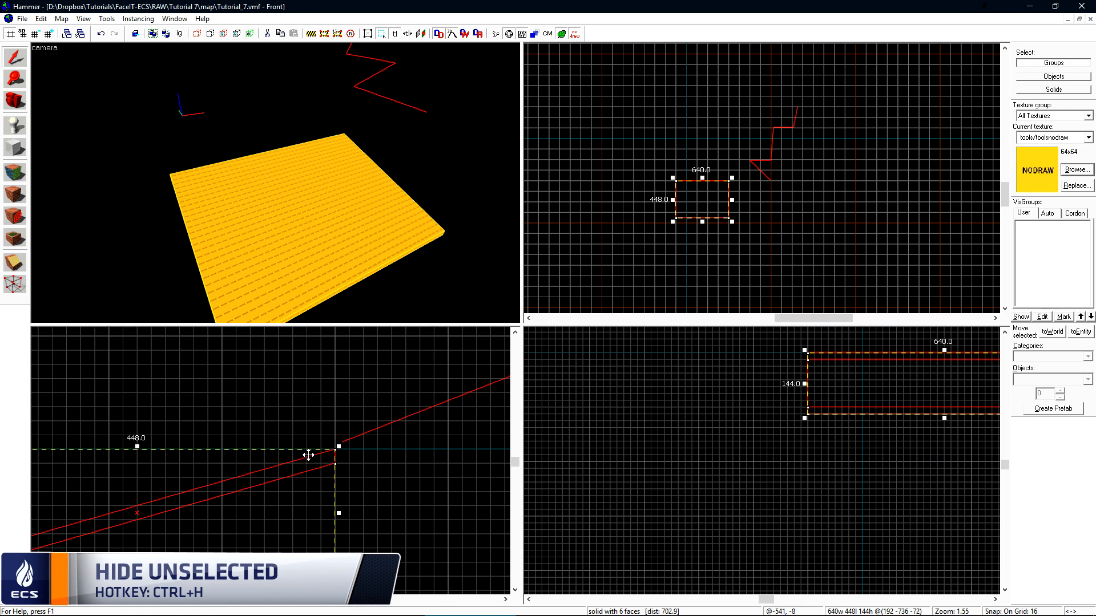
pyautogui.click(40, 18)
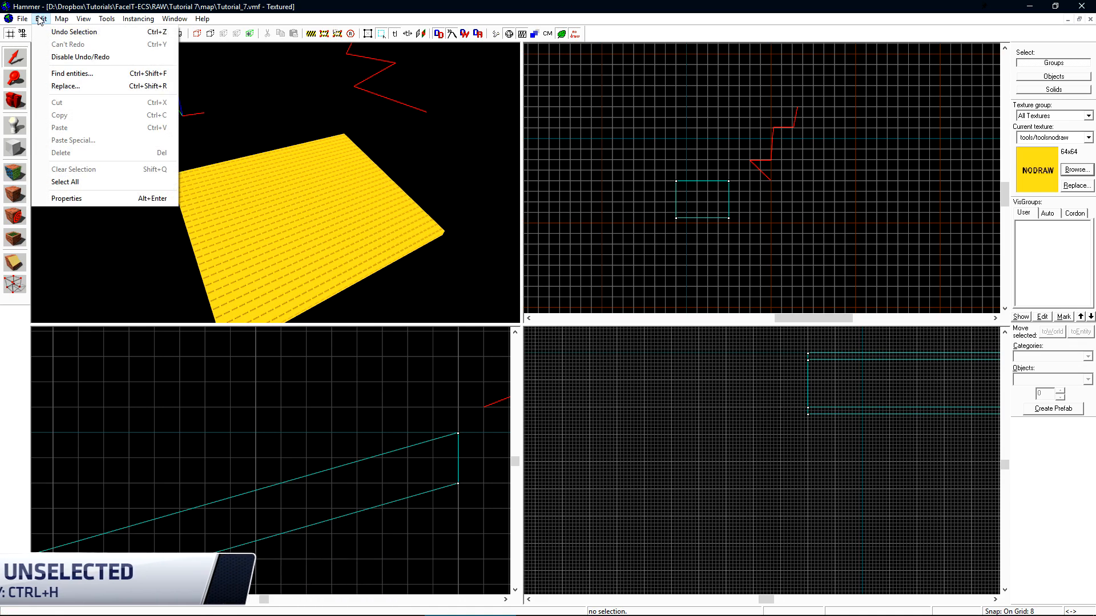
# - Open the Face Edit Sheet and select the ramp's faces
pyautogui.click(390, 94)
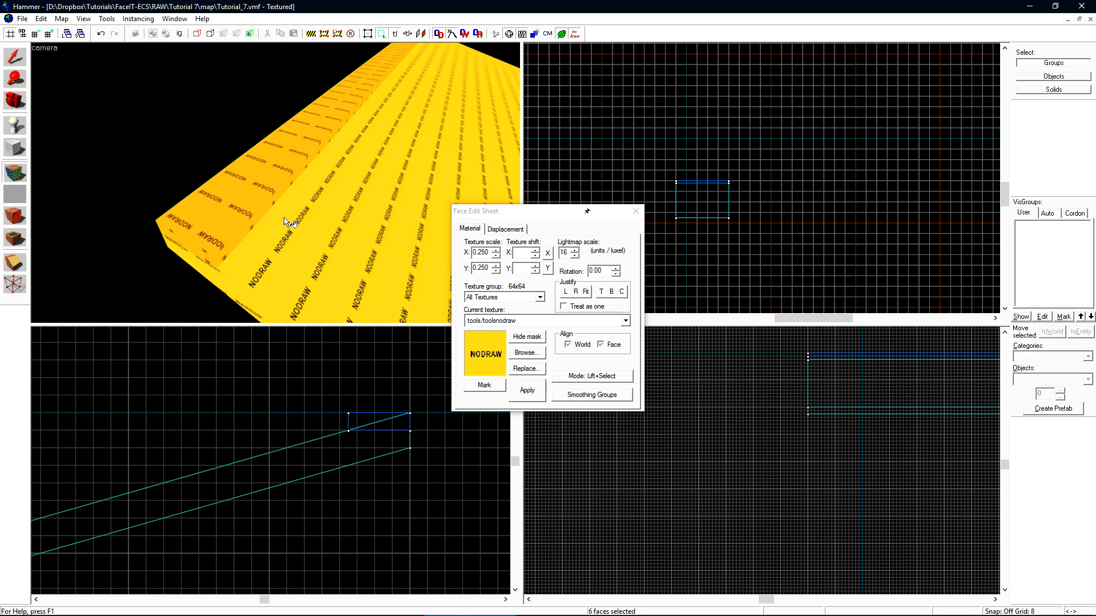
pyautogui.click(526, 352)
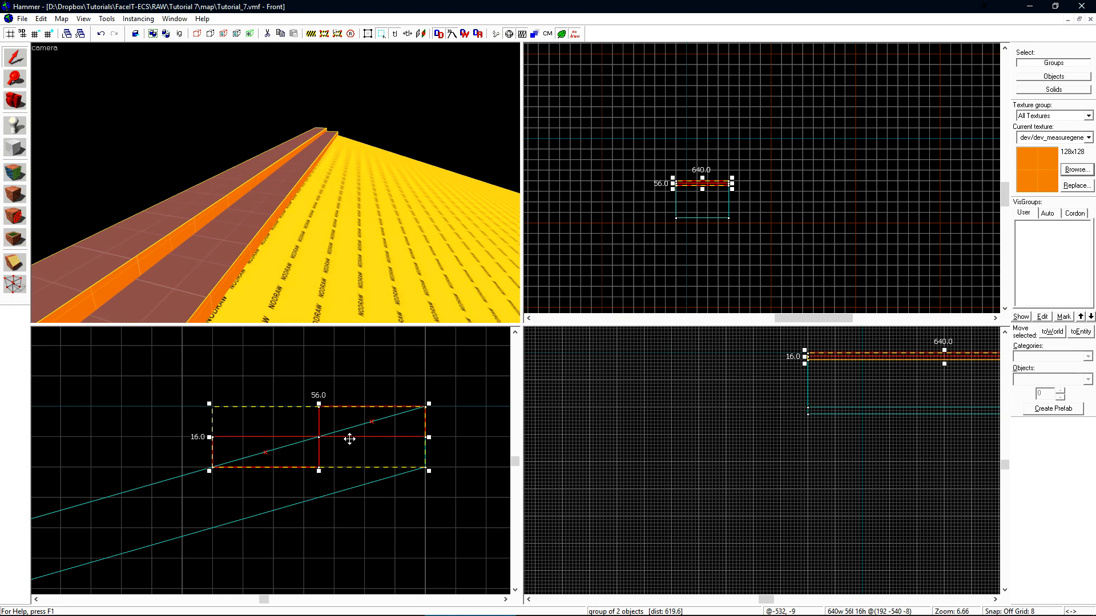
pyautogui.moveTo(318, 439); pyautogui.dragTo(147, 504)
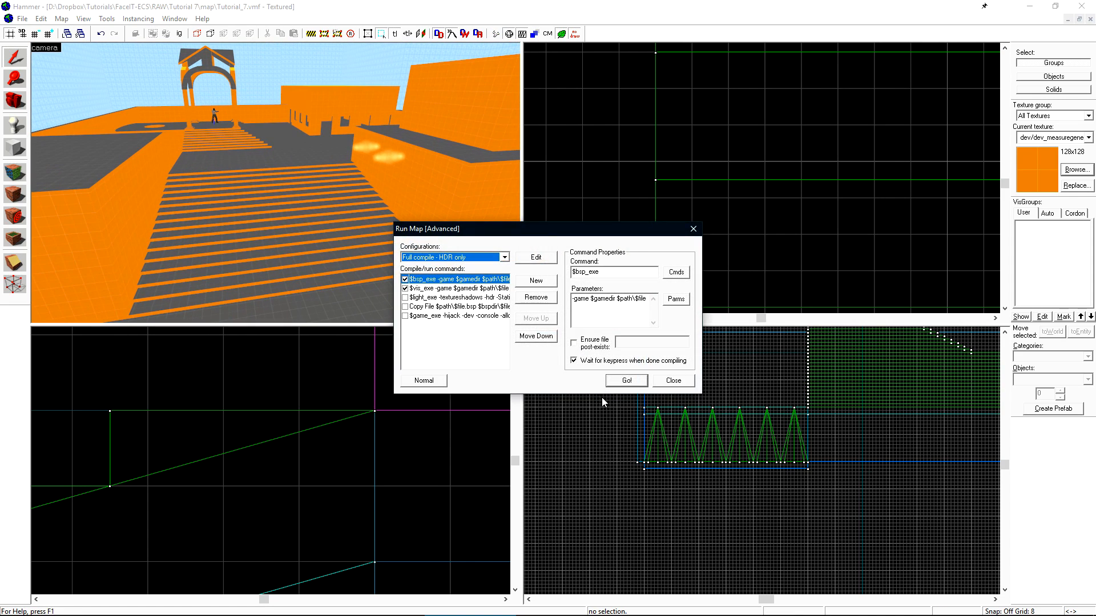
# - Compile the map, then load its default portal file via Map > Load Portal File
pyautogui.click(625, 380)
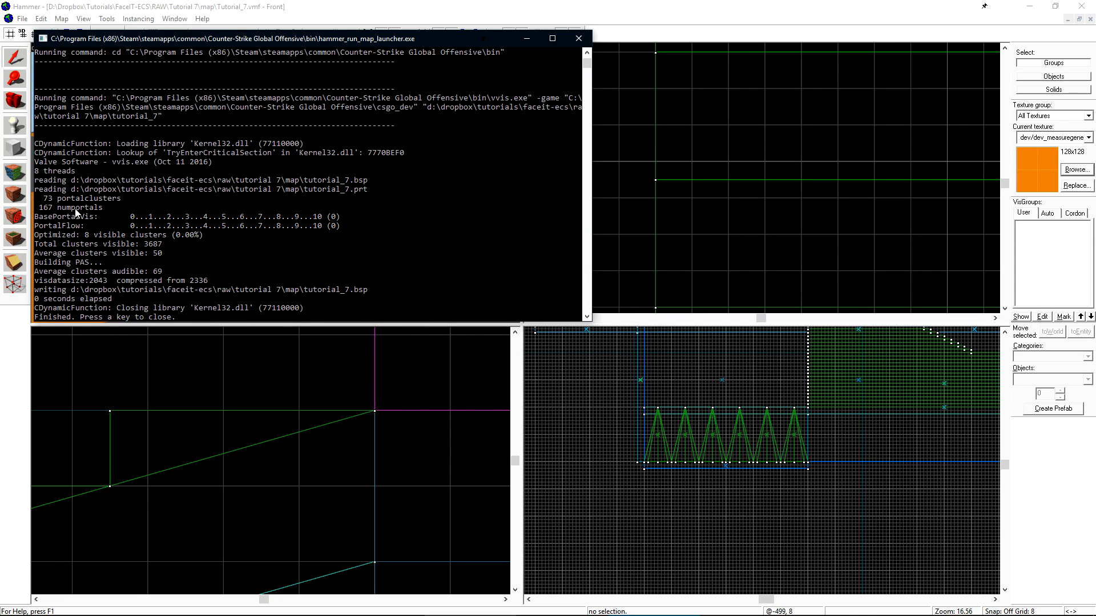
pyautogui.click(62, 19)
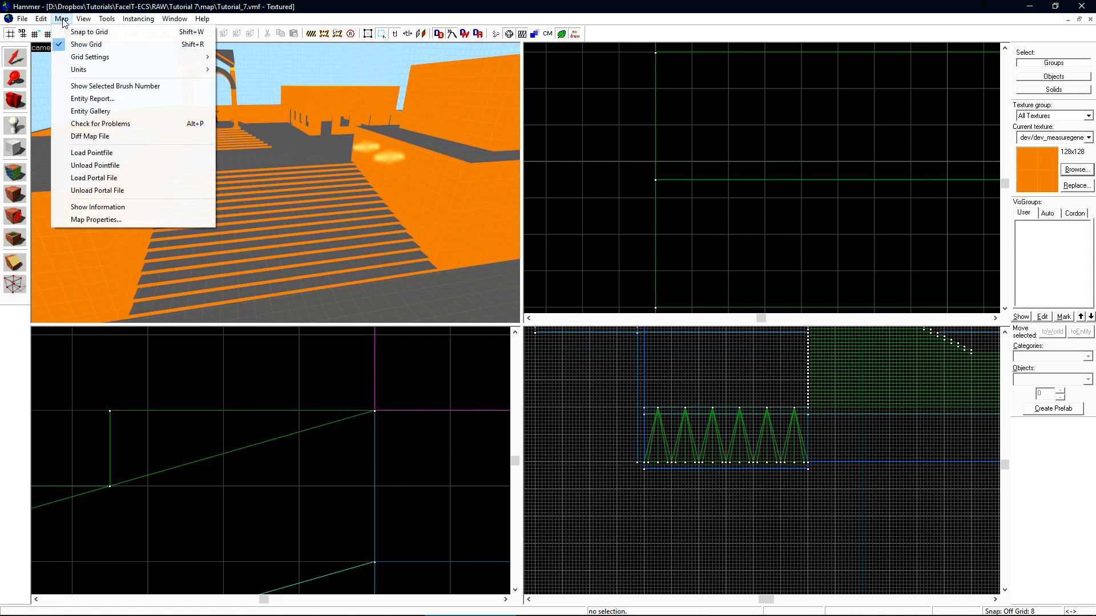
pyautogui.click(93, 178)
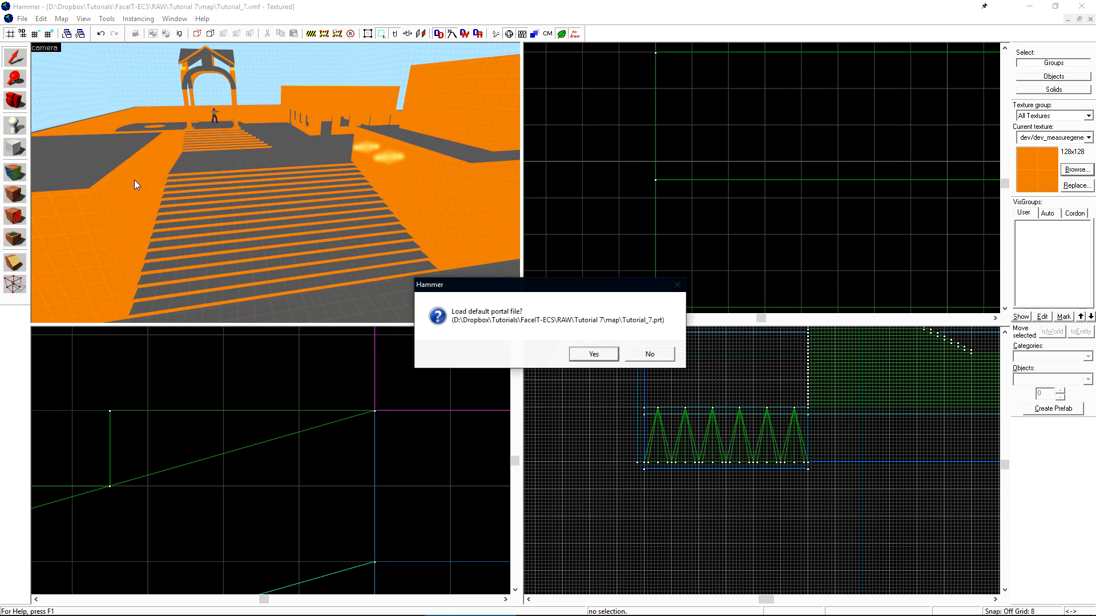
pyautogui.click(592, 353)
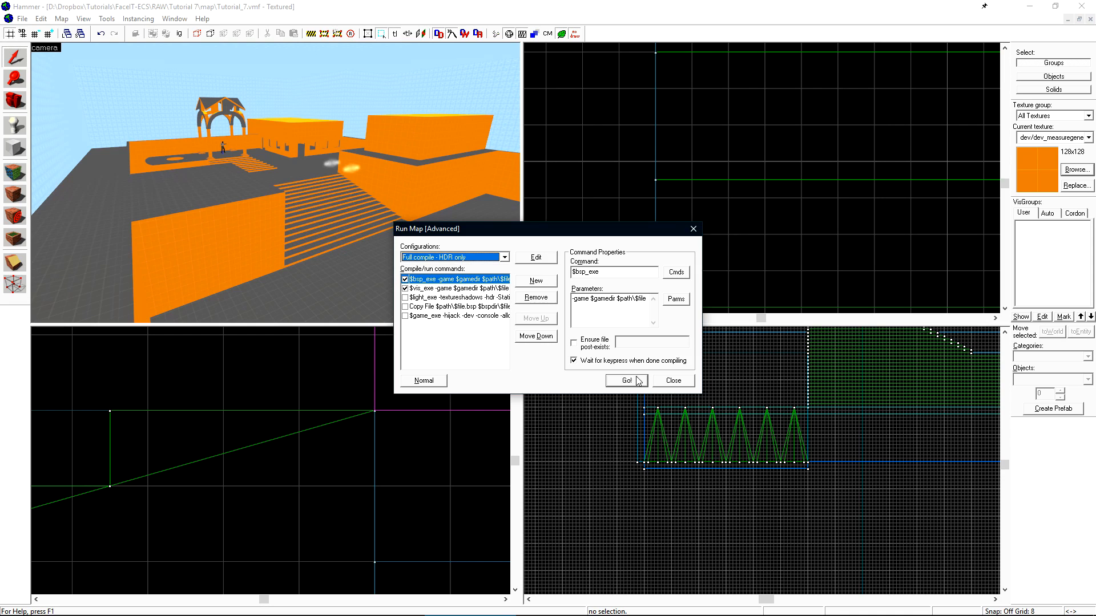
# - Recompile, dismiss the vvis.exe crash, close the log, and cancel the ramp's VisGroup properties
pyautogui.click(624, 381)
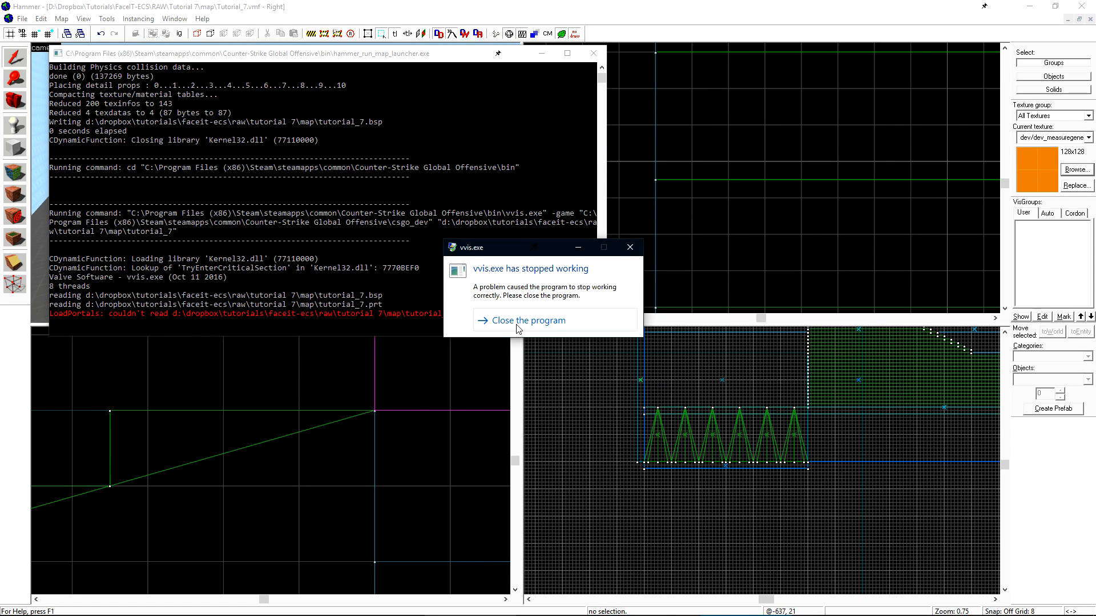
pyautogui.click(526, 320)
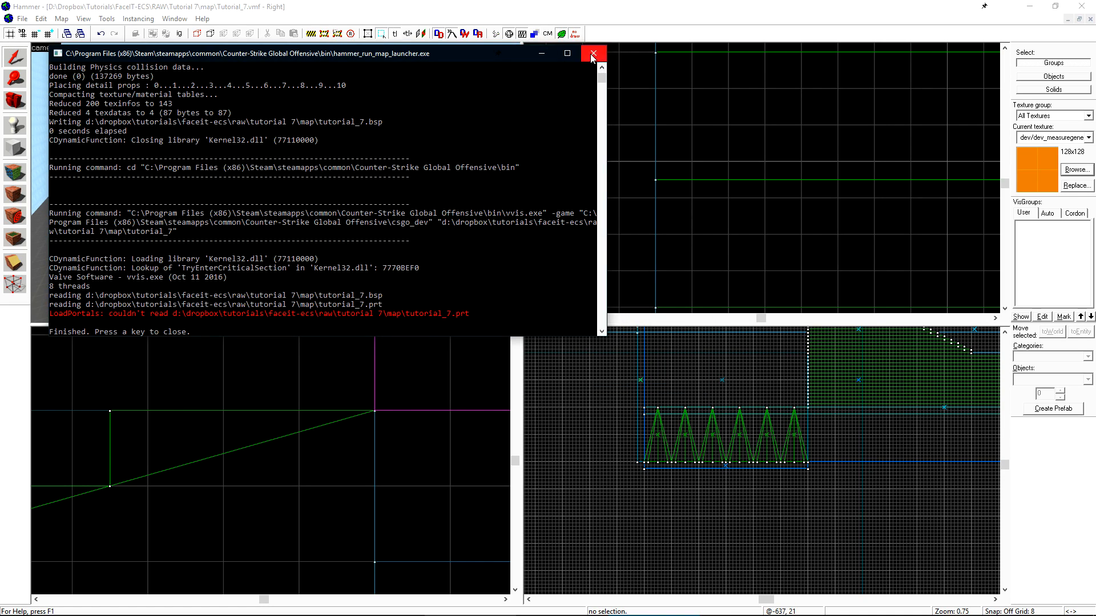
pyautogui.click(591, 54)
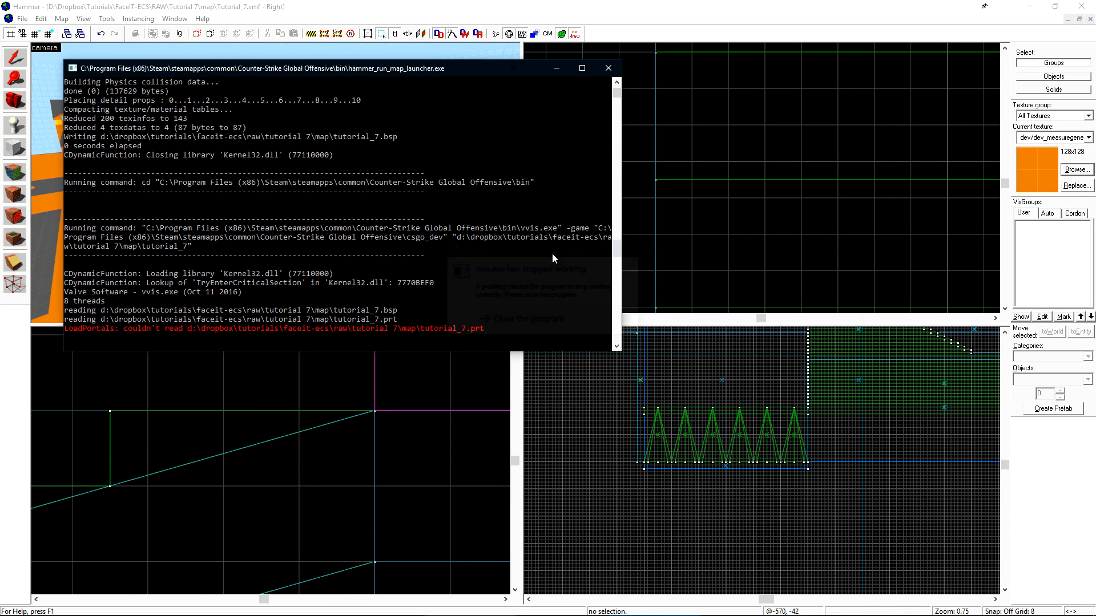
pyautogui.click(61, 19)
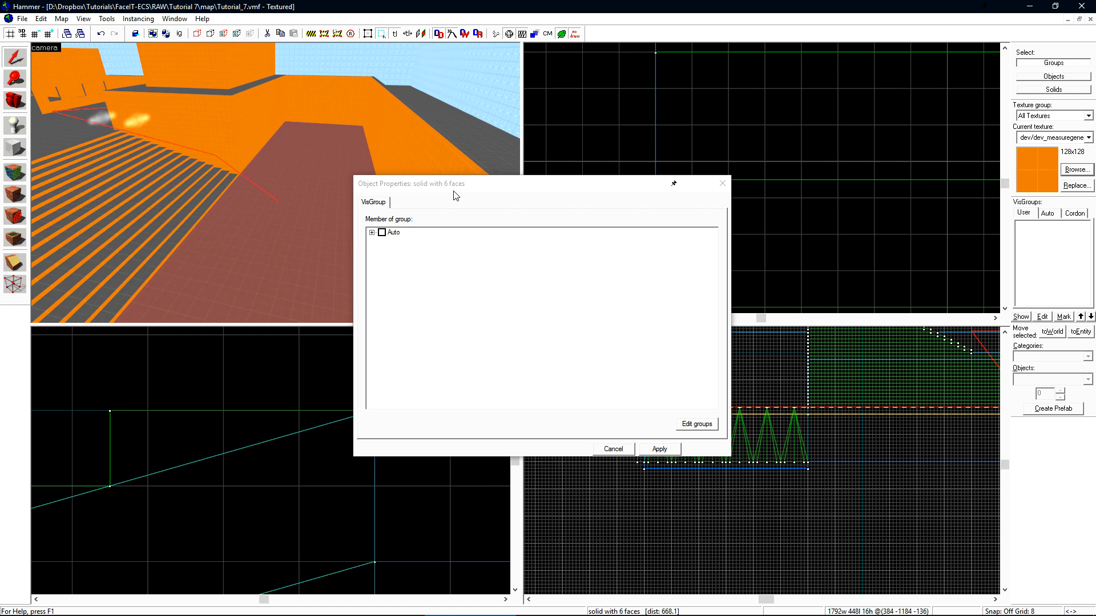
pyautogui.click(612, 449)
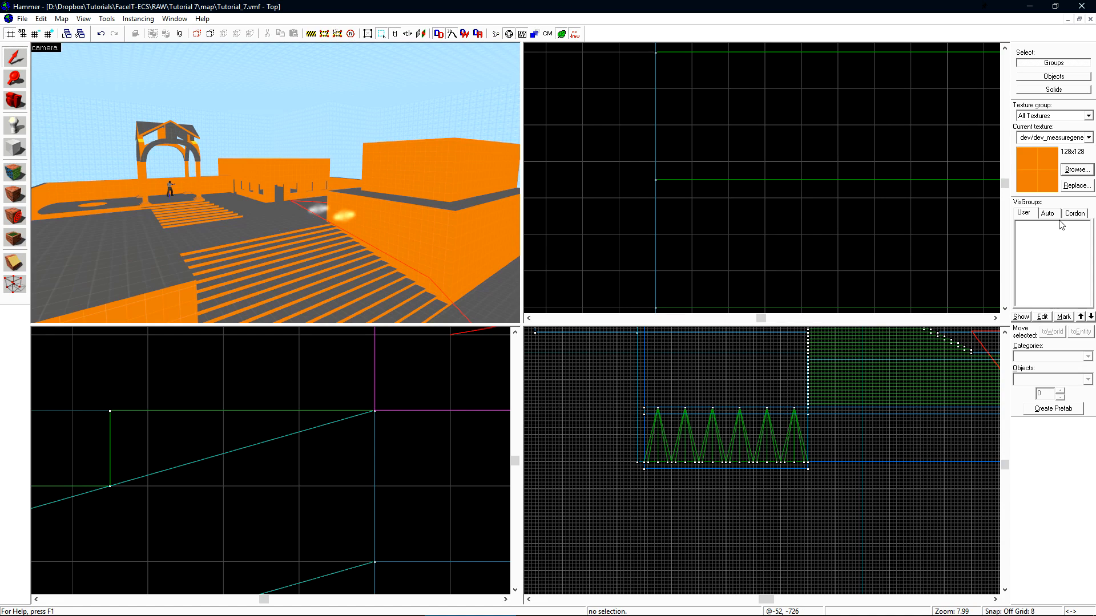
# - In the Auto visgroups, untick World Details, Entities and the top Auto checkbox
pyautogui.click(1047, 212)
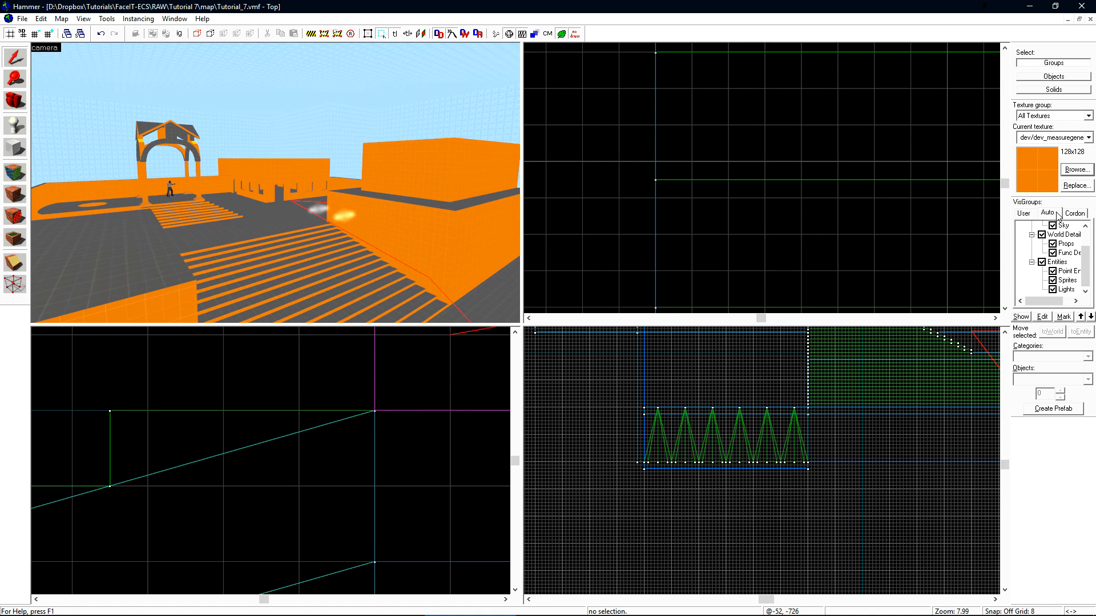
pyautogui.moveTo(1048, 216)
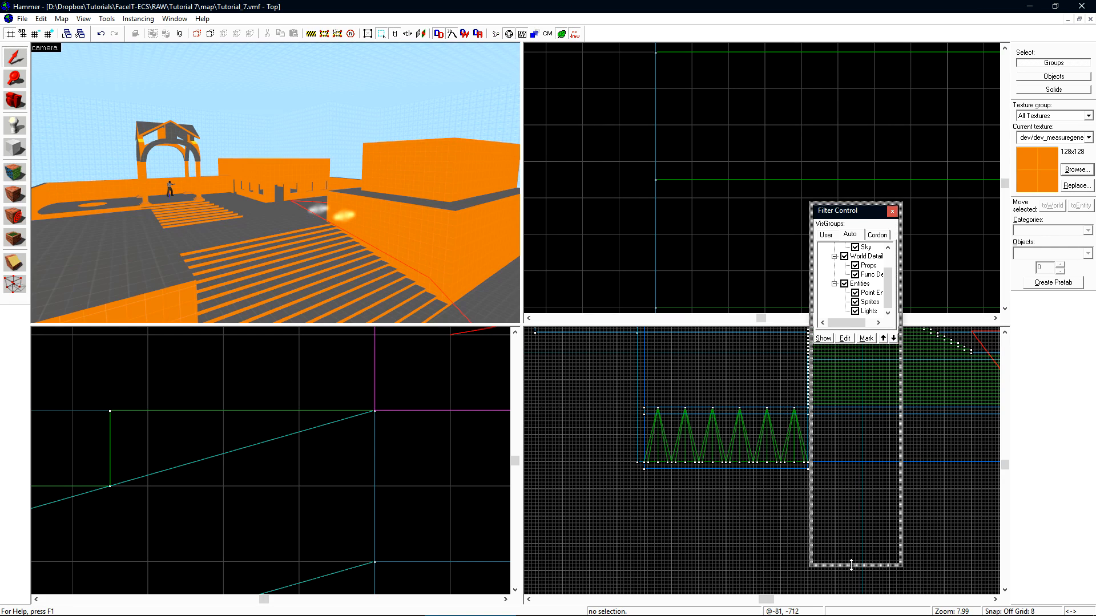
pyautogui.click(891, 211)
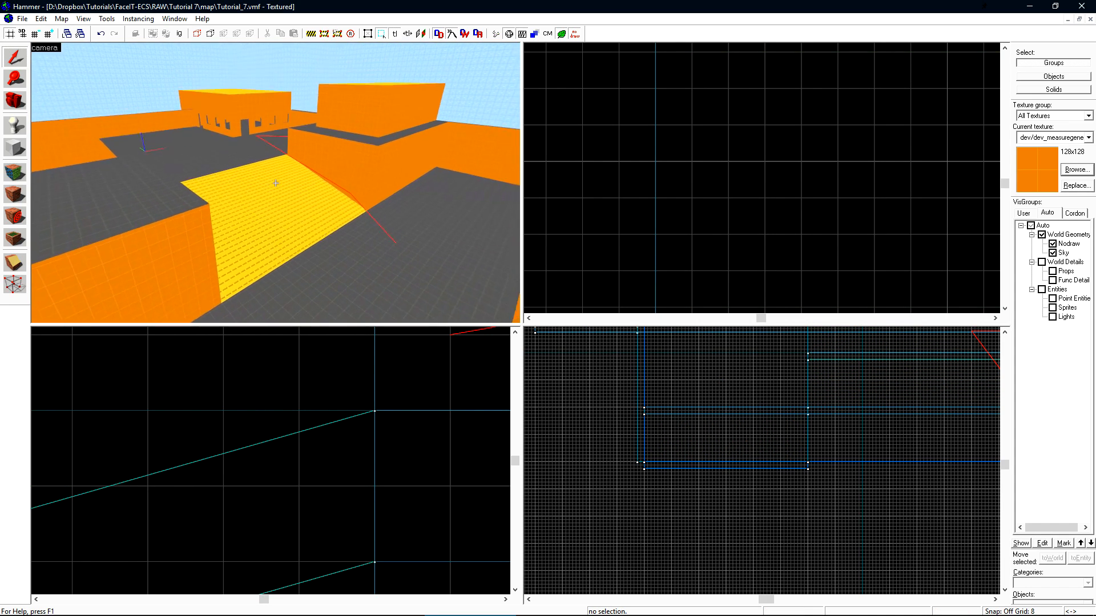
pyautogui.click(61, 18)
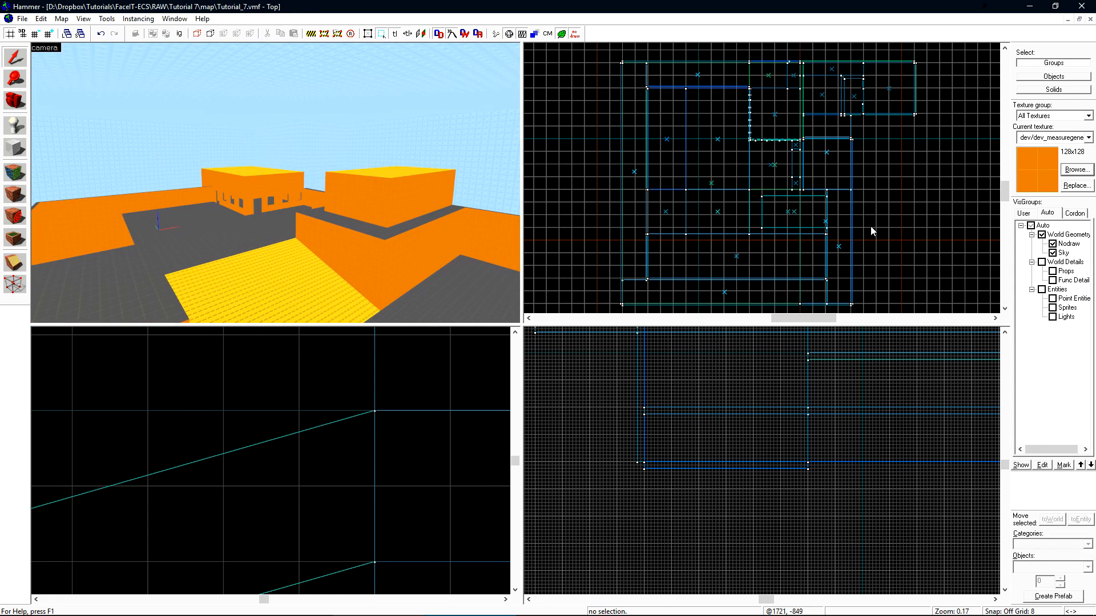
pyautogui.click(1030, 225)
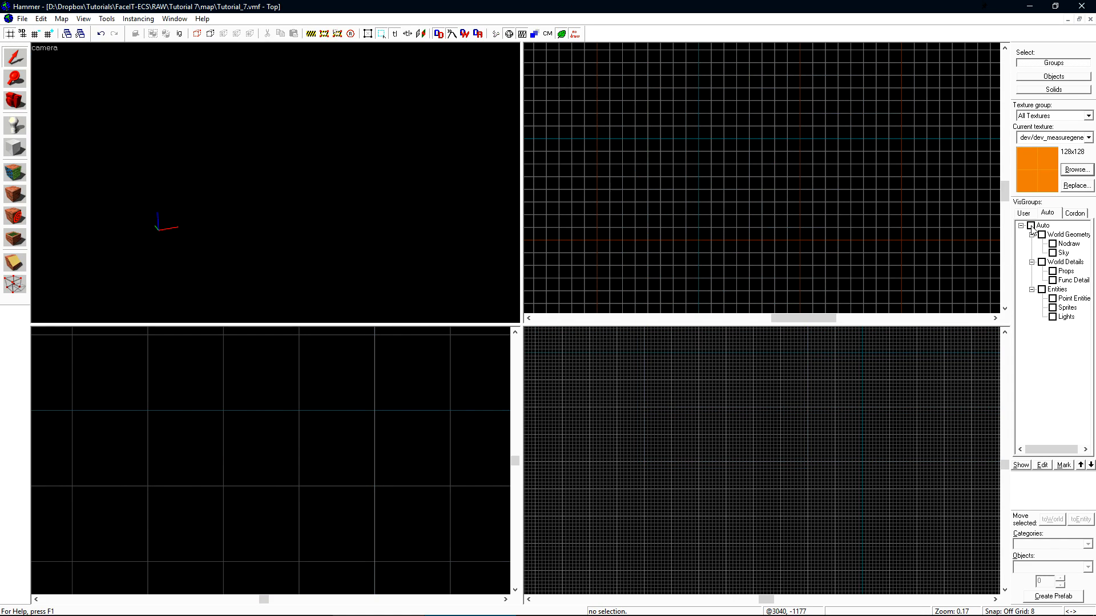